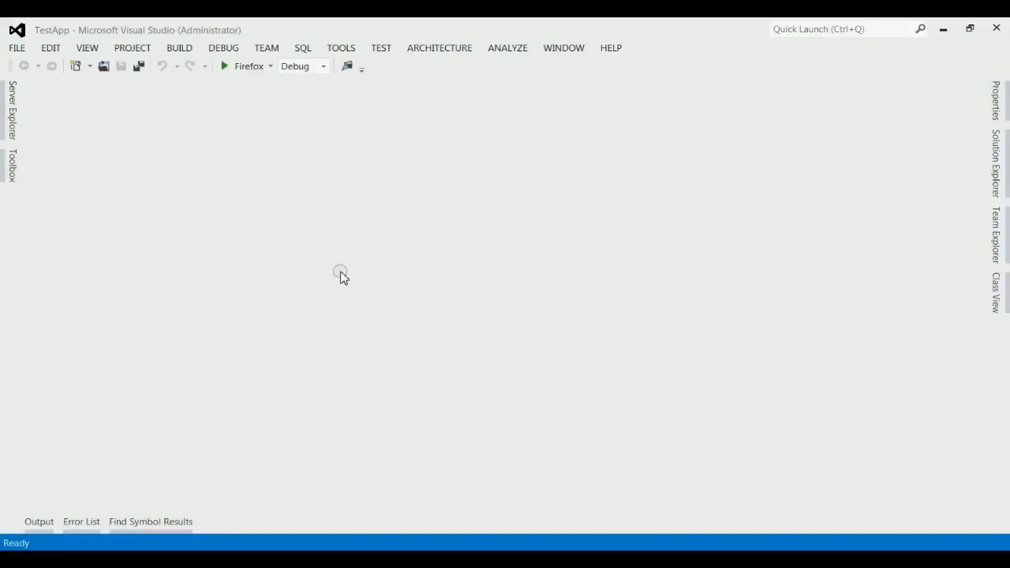
- Create a Visual C# WCF Service Application project named 'Test'
{"action": "left_click", "coordinate": [15, 47]}
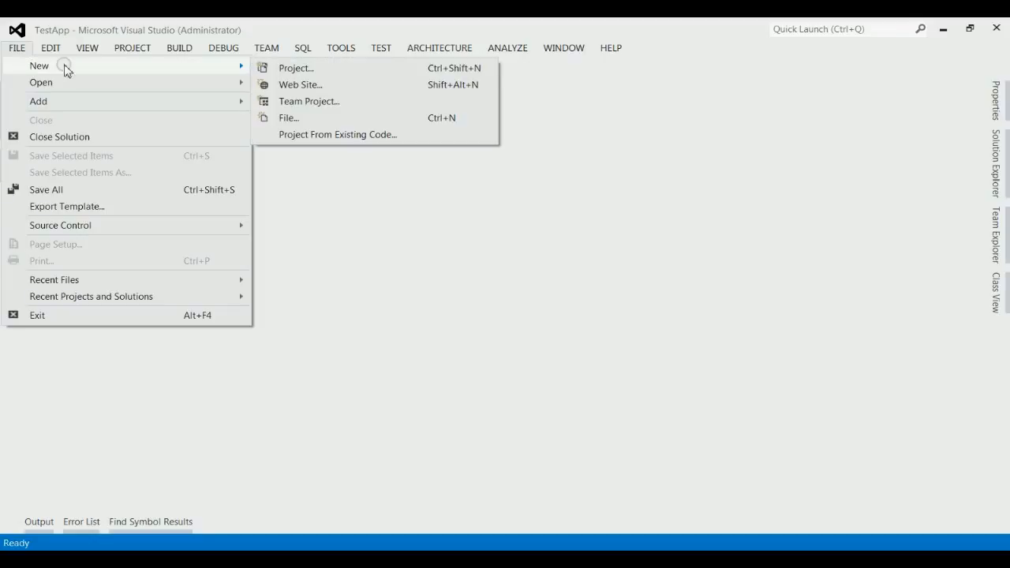
{"action": "left_click", "coordinate": [296, 68]}
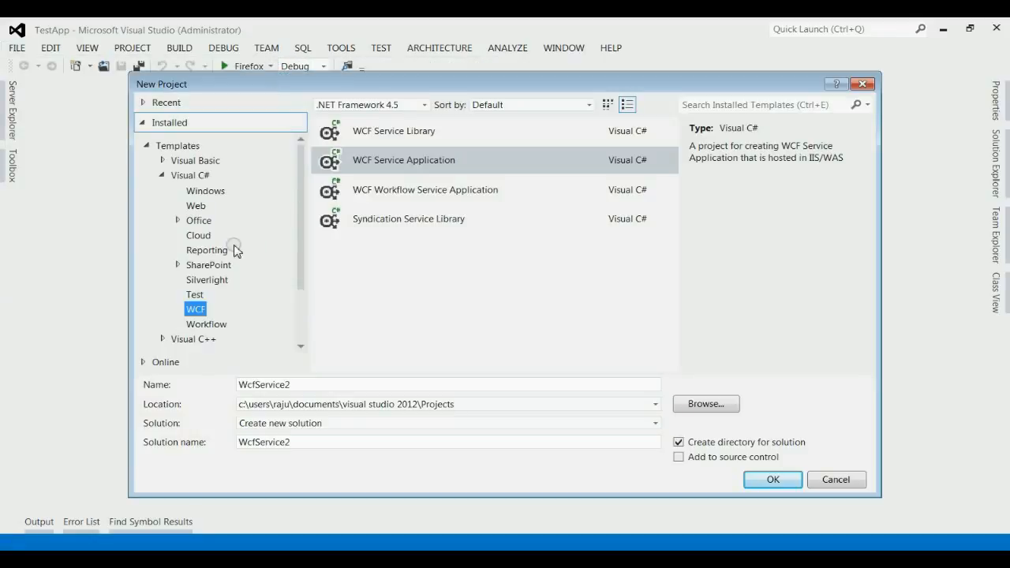
{"action": "left_click", "coordinate": [190, 176]}
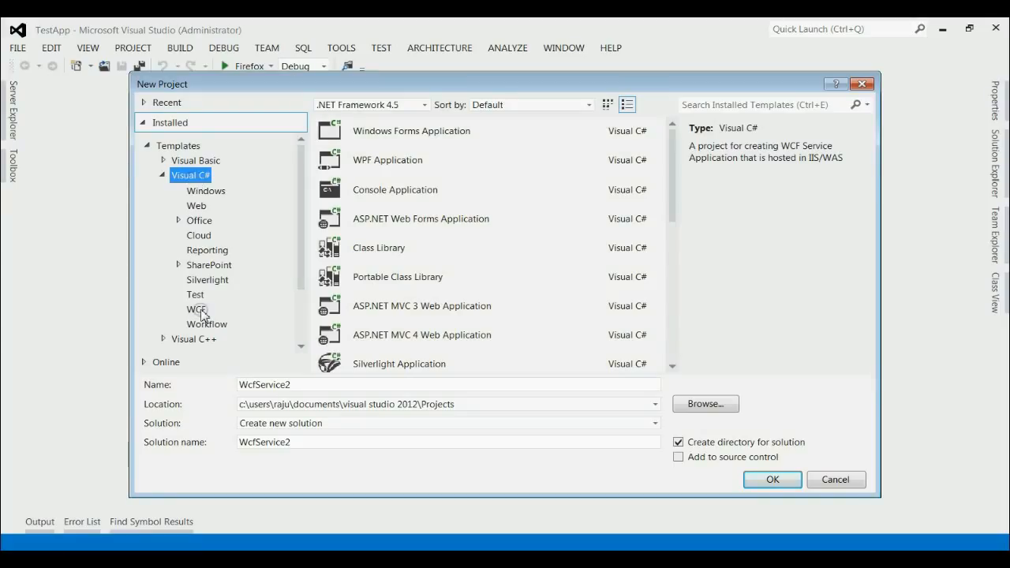
{"action": "left_click", "coordinate": [196, 308]}
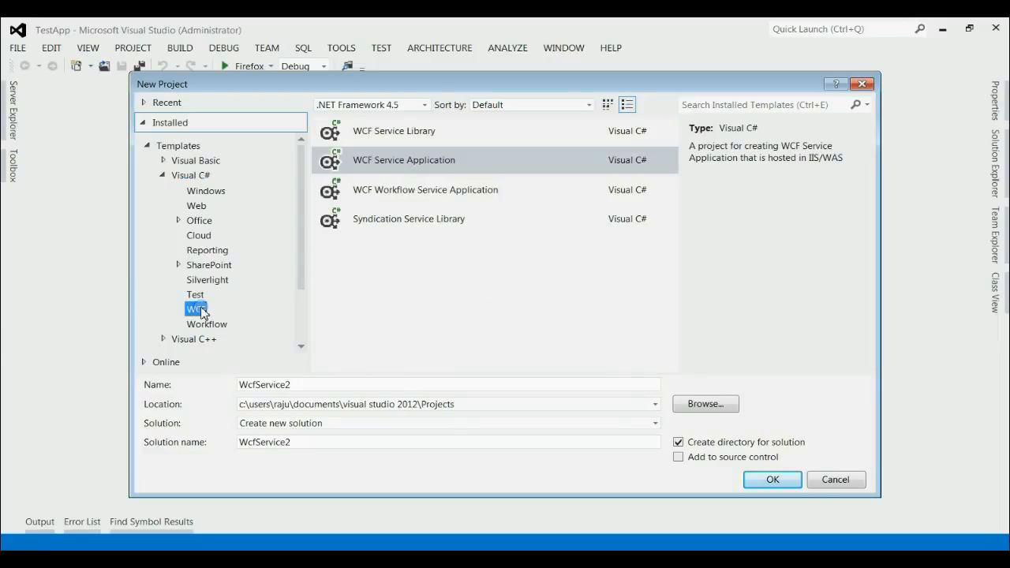
{"action": "mouse_move", "coordinate": [369, 166]}
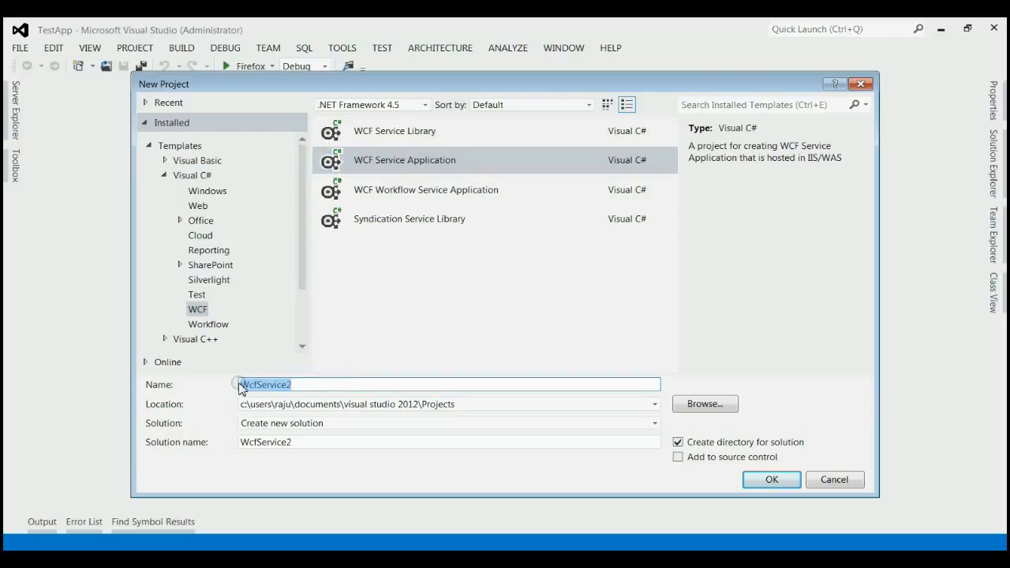
{"action": "type", "text": "Test"}
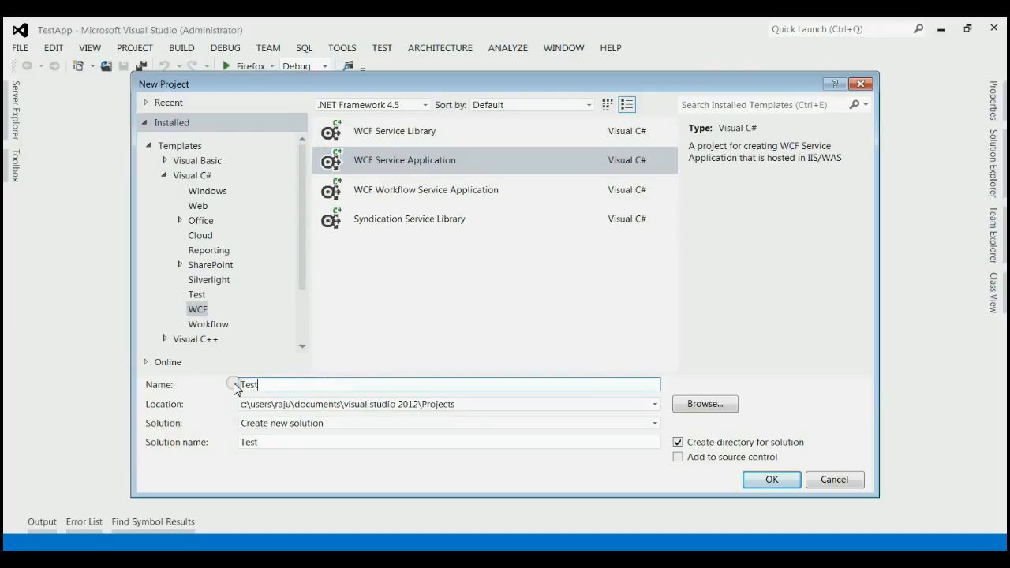
{"action": "mouse_move", "coordinate": [771, 479]}
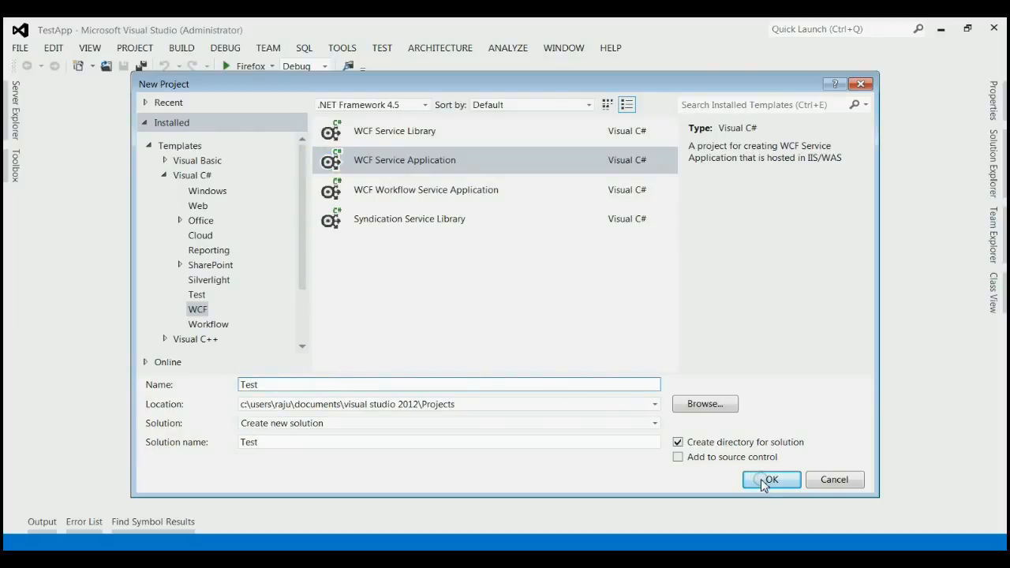
{"action": "left_click", "coordinate": [771, 480]}
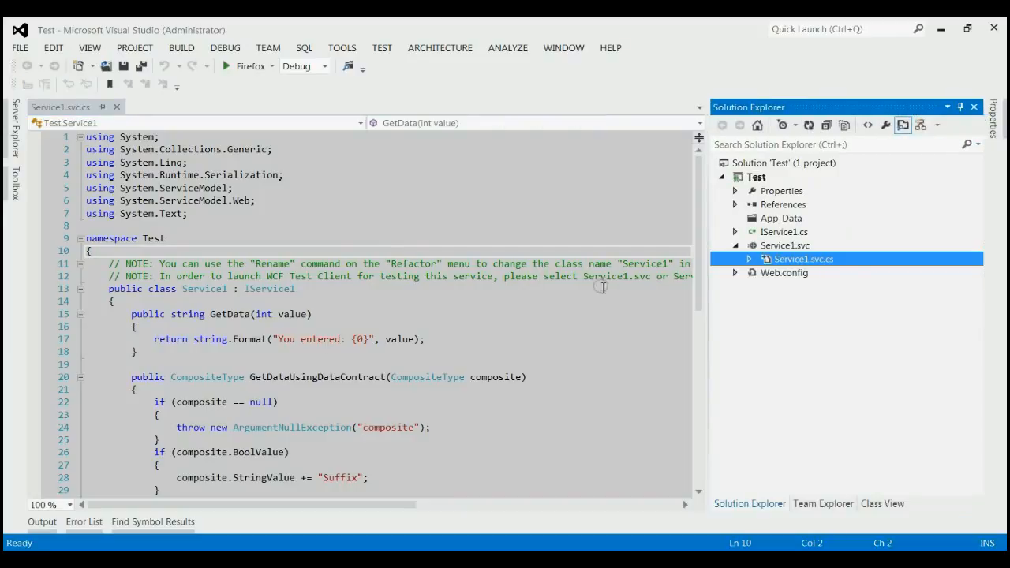
- Preview IService1.cs and Service1.svc in the Test project, ending on the IService1 interface
{"action": "left_click", "coordinate": [756, 176]}
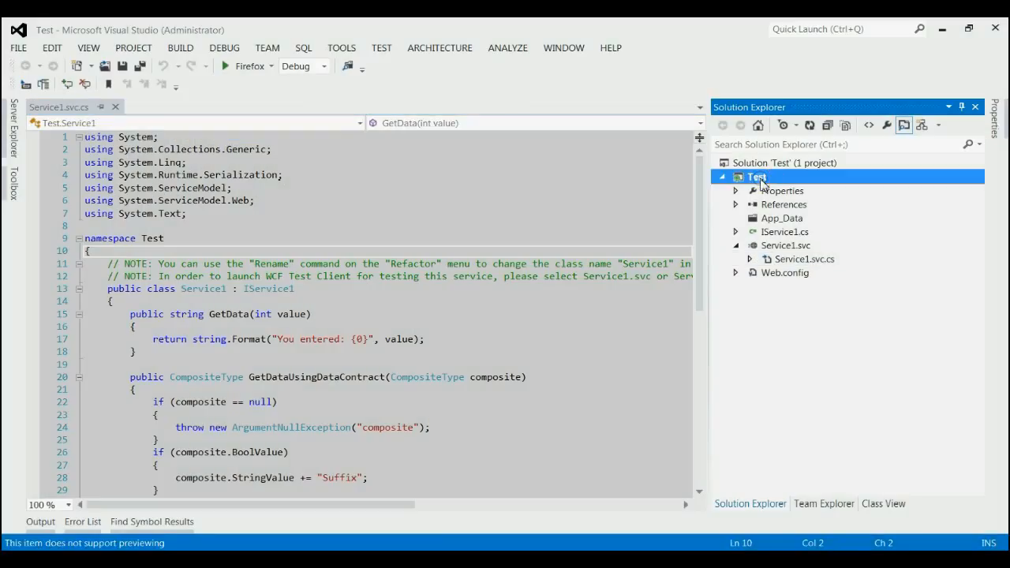
{"action": "left_click", "coordinate": [784, 232]}
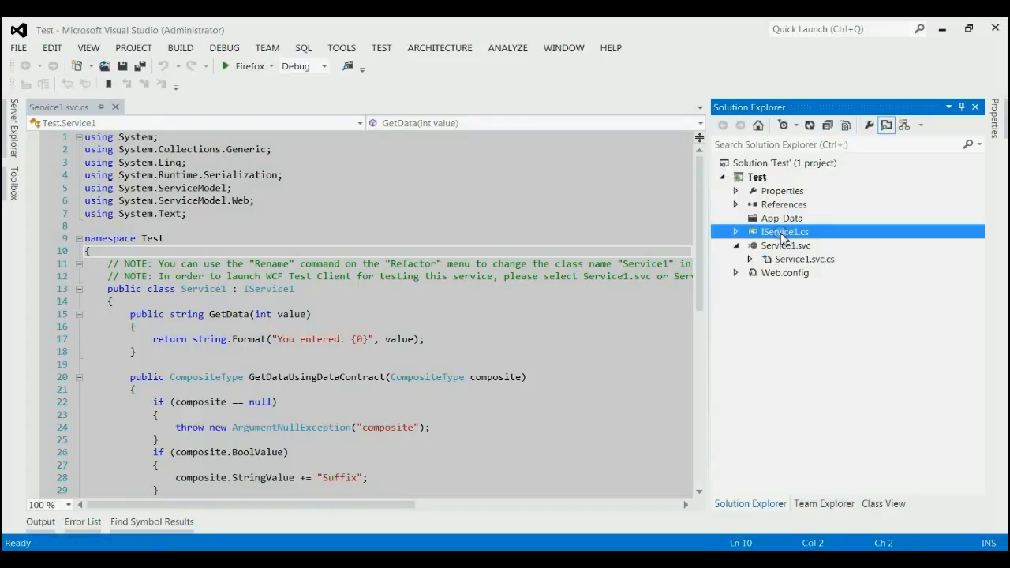
{"action": "left_click", "coordinate": [785, 246]}
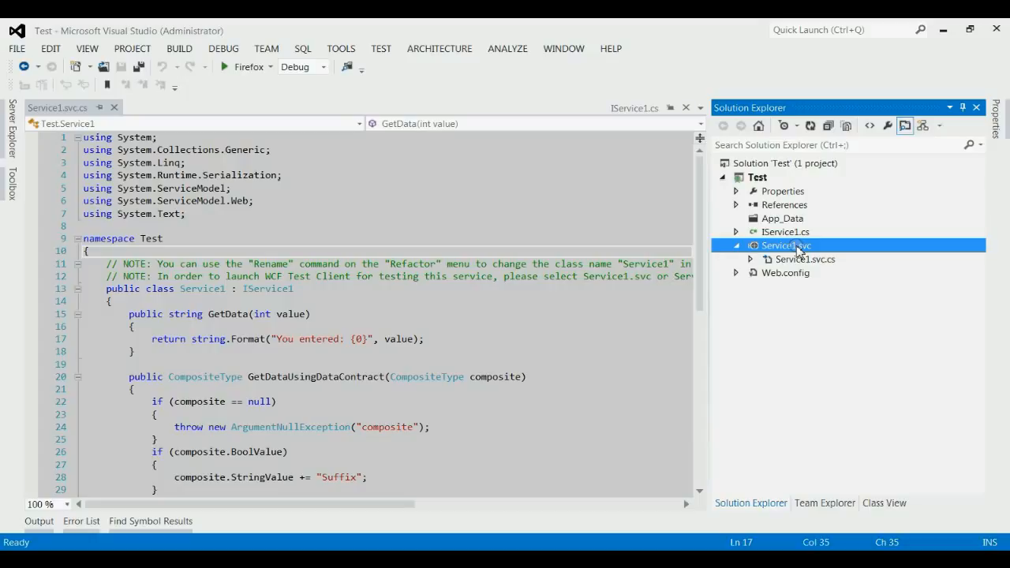
{"action": "left_click", "coordinate": [784, 232]}
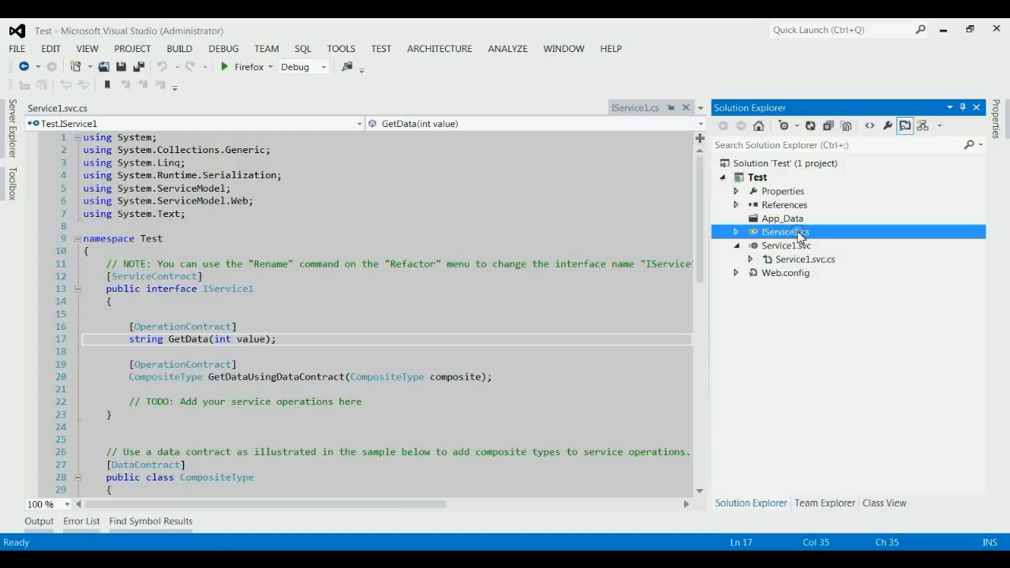
{"action": "mouse_move", "coordinate": [799, 237]}
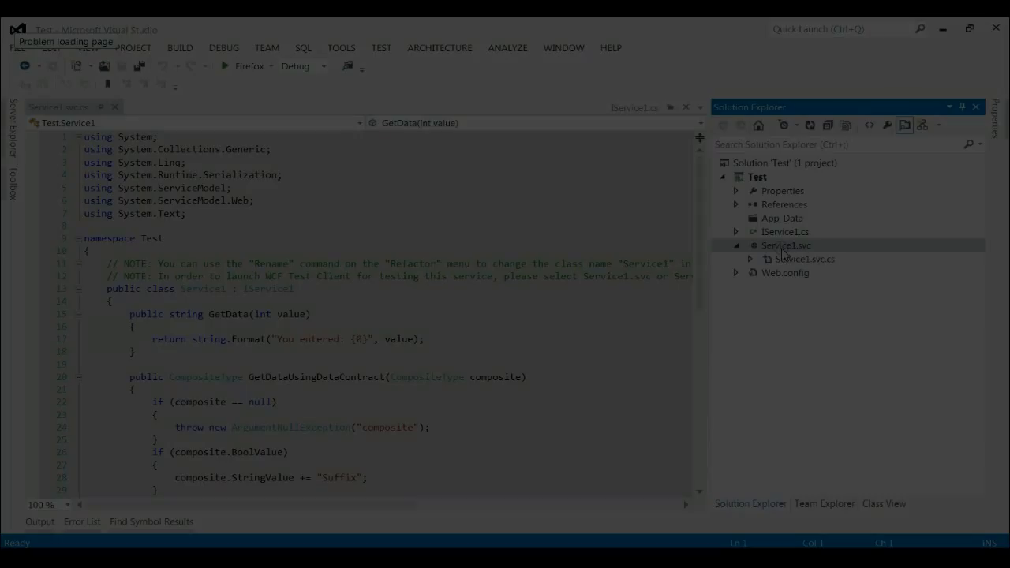
- Show Service1's GetData implementation and highlight IService1's GetData operation contract
{"action": "left_click", "coordinate": [785, 245]}
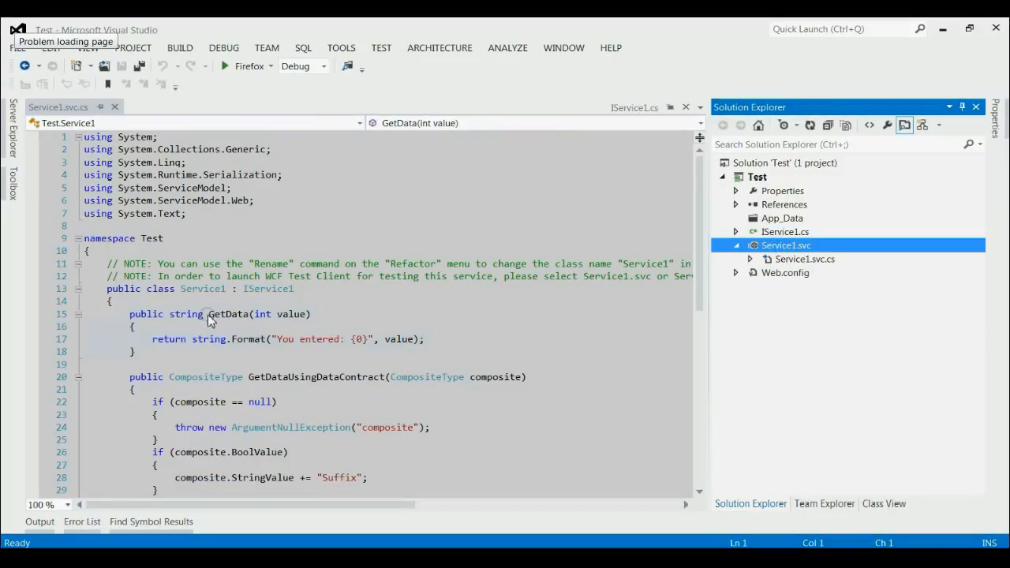
{"action": "mouse_move", "coordinate": [292, 324]}
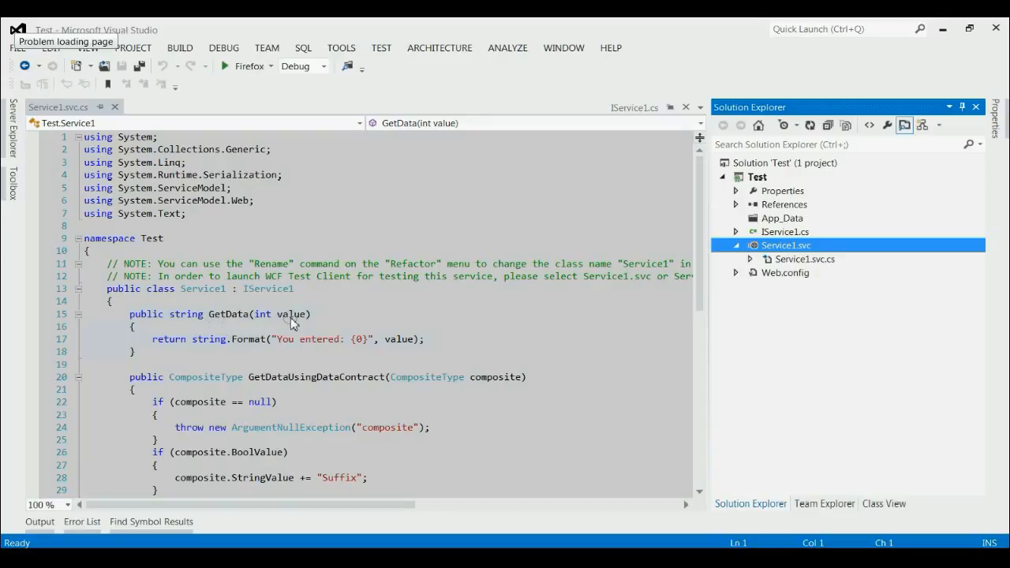
{"action": "mouse_move", "coordinate": [219, 322]}
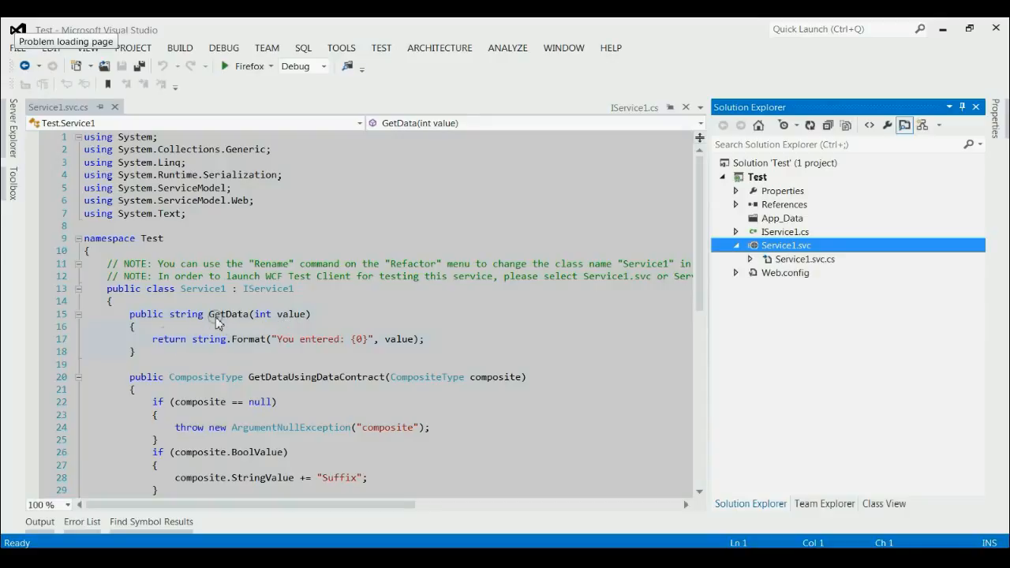
{"action": "mouse_move", "coordinate": [184, 323]}
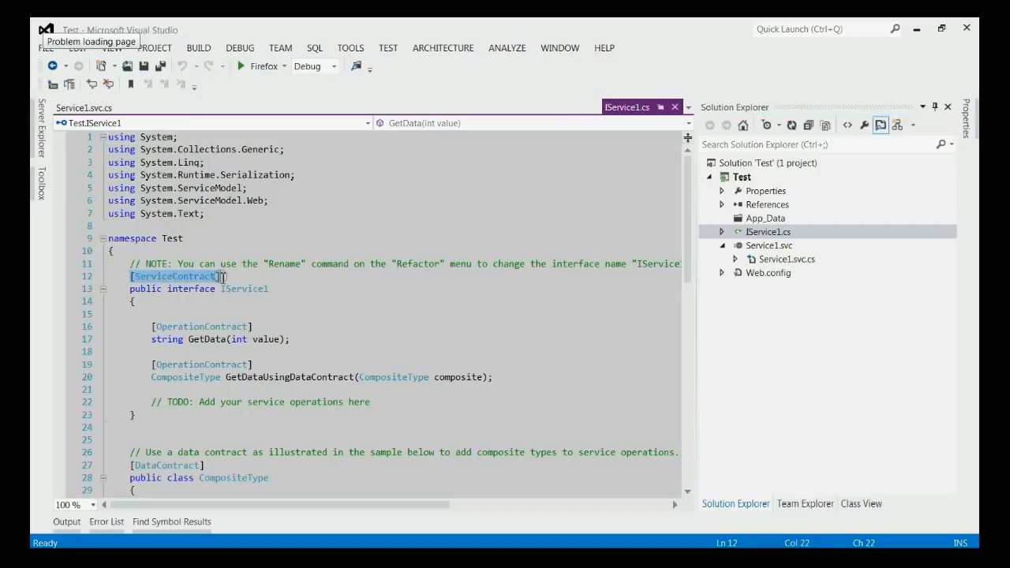
{"action": "mouse_move", "coordinate": [202, 326]}
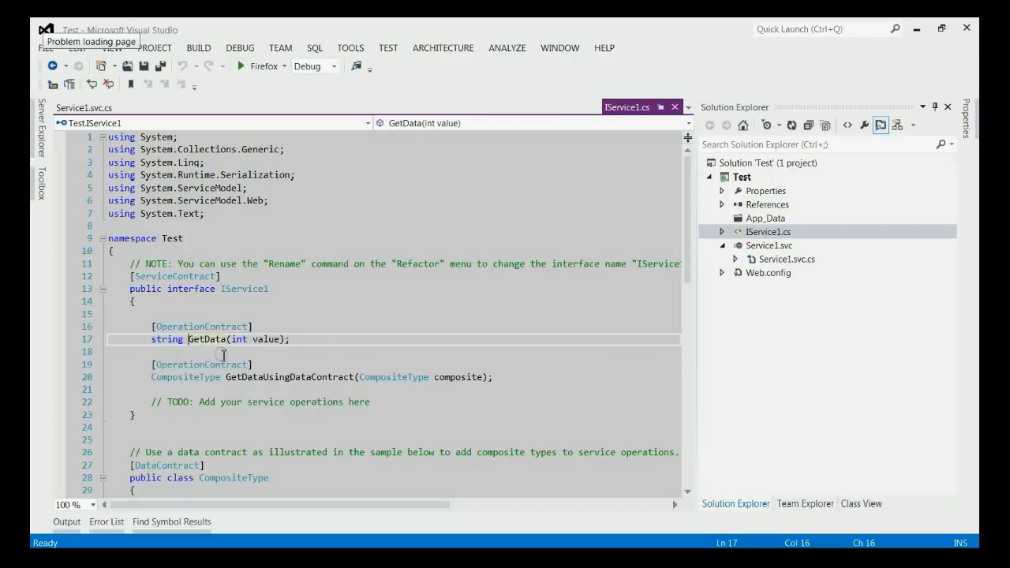
{"action": "left_click", "coordinate": [130, 301]}
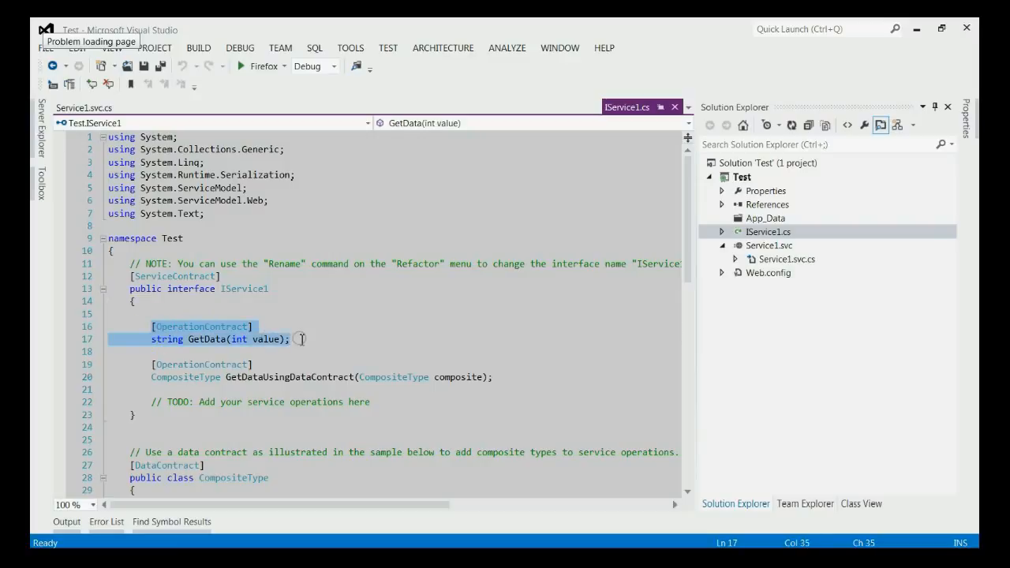
{"action": "mouse_move", "coordinate": [362, 346]}
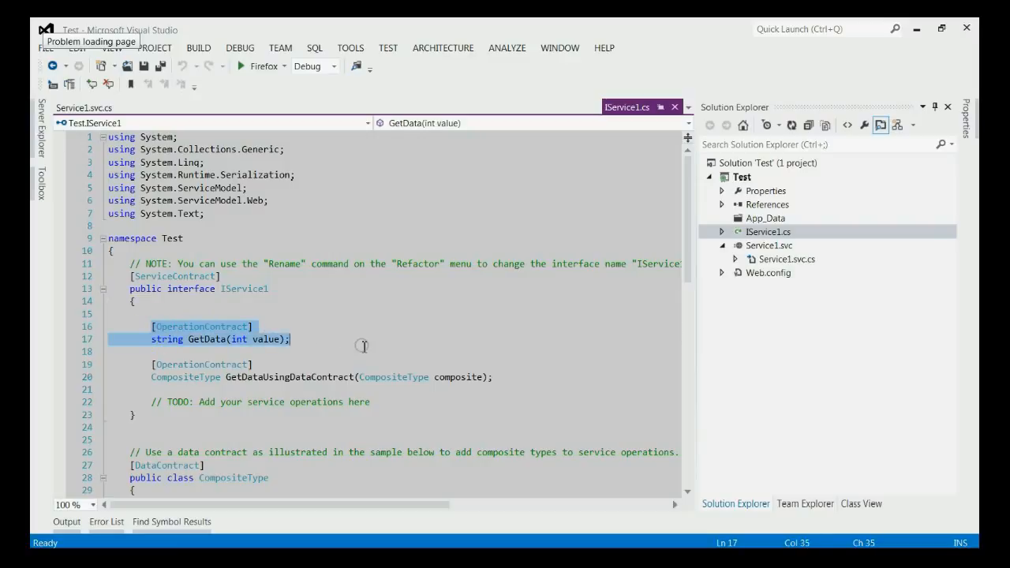
{"action": "mouse_move", "coordinate": [537, 337]}
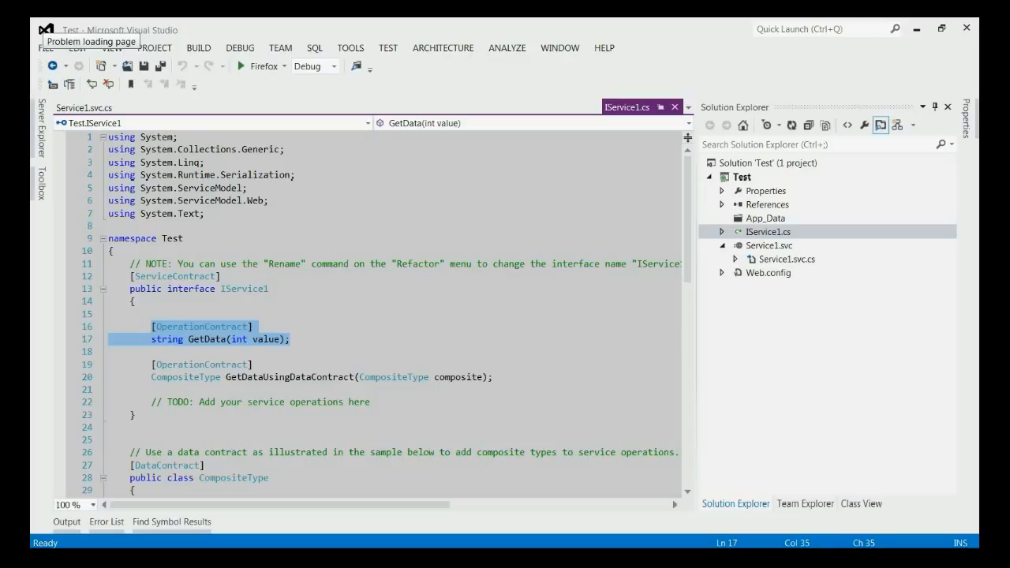
{"action": "left_click", "coordinate": [786, 259]}
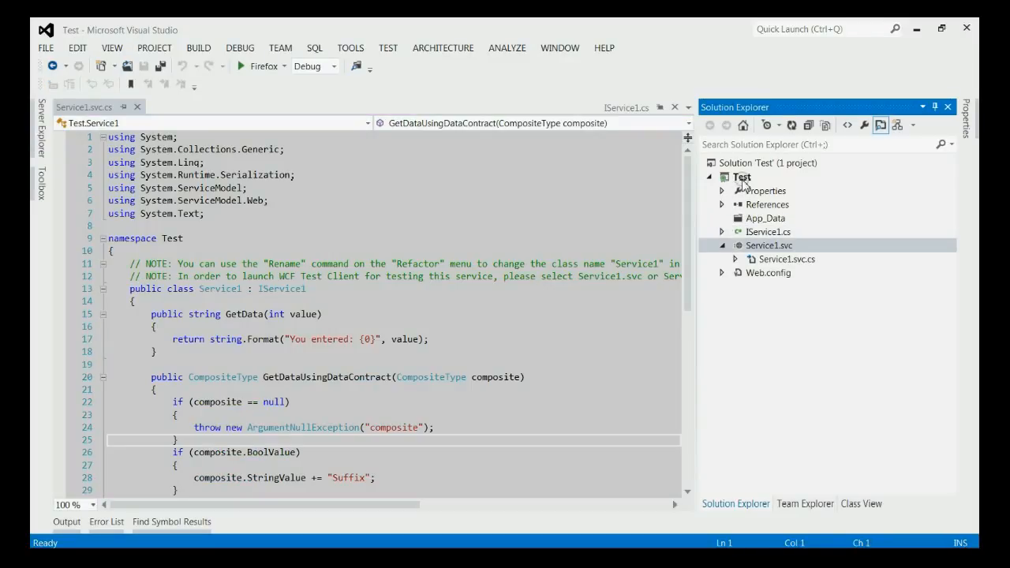
{"action": "left_click", "coordinate": [741, 177]}
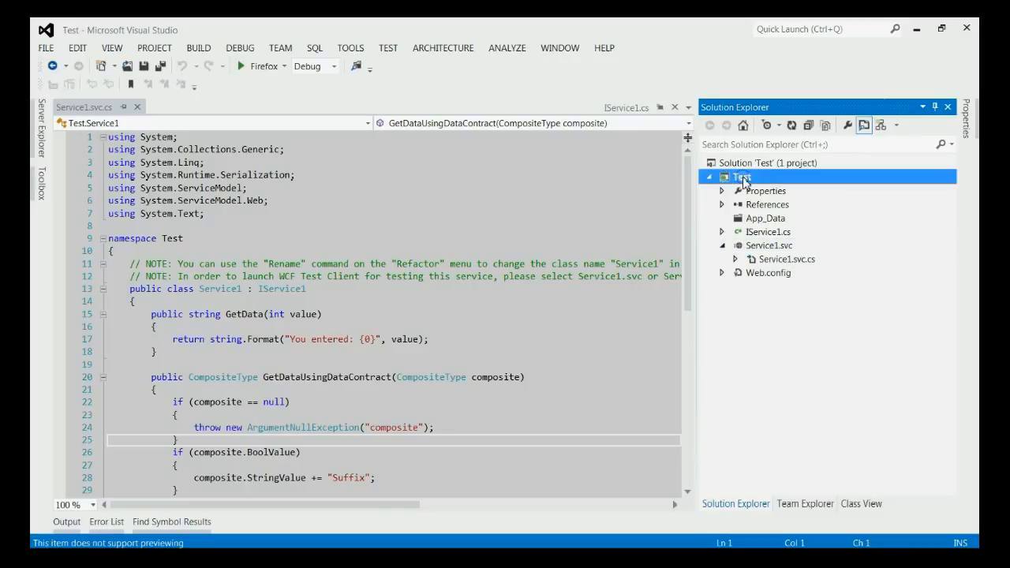
{"action": "right_click", "coordinate": [741, 176]}
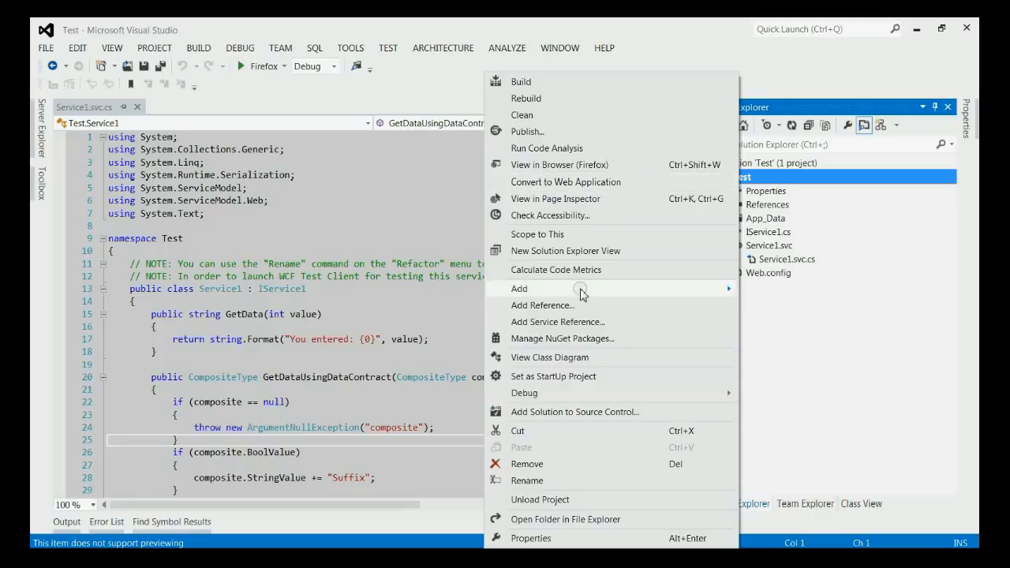
{"action": "mouse_move", "coordinate": [604, 382]}
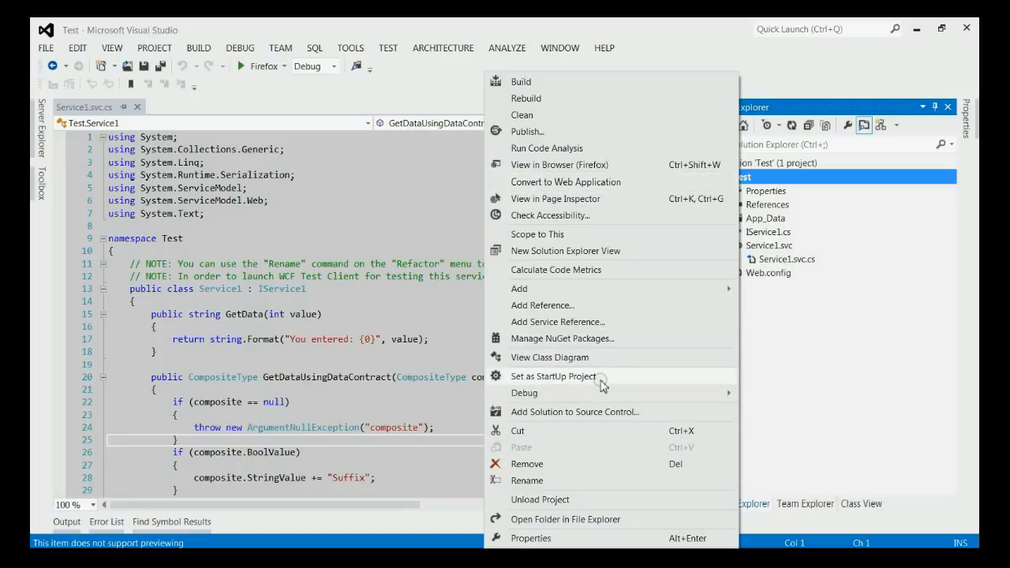
{"action": "mouse_move", "coordinate": [607, 384]}
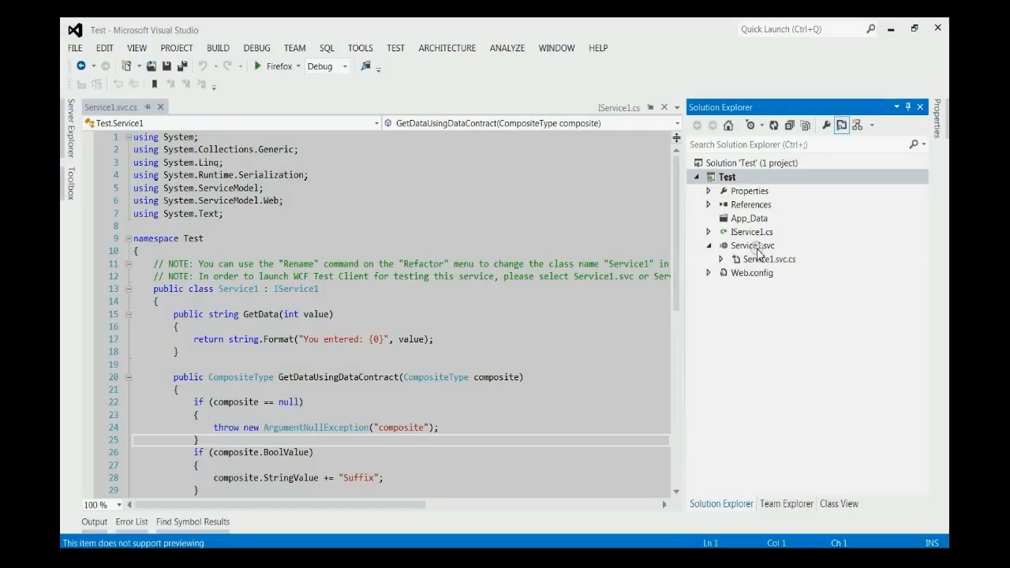
{"action": "right_click", "coordinate": [752, 244]}
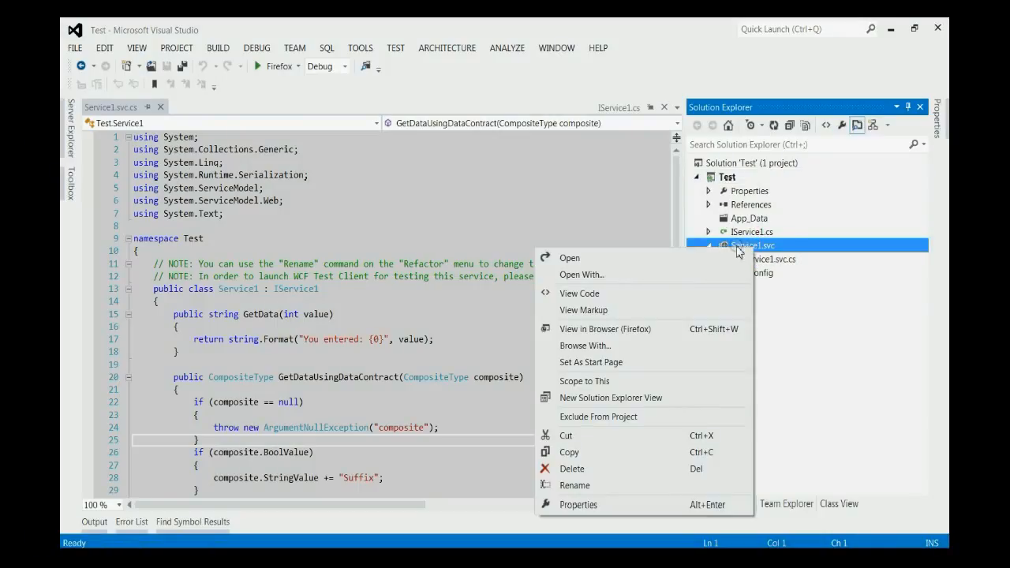
{"action": "mouse_move", "coordinate": [590, 361]}
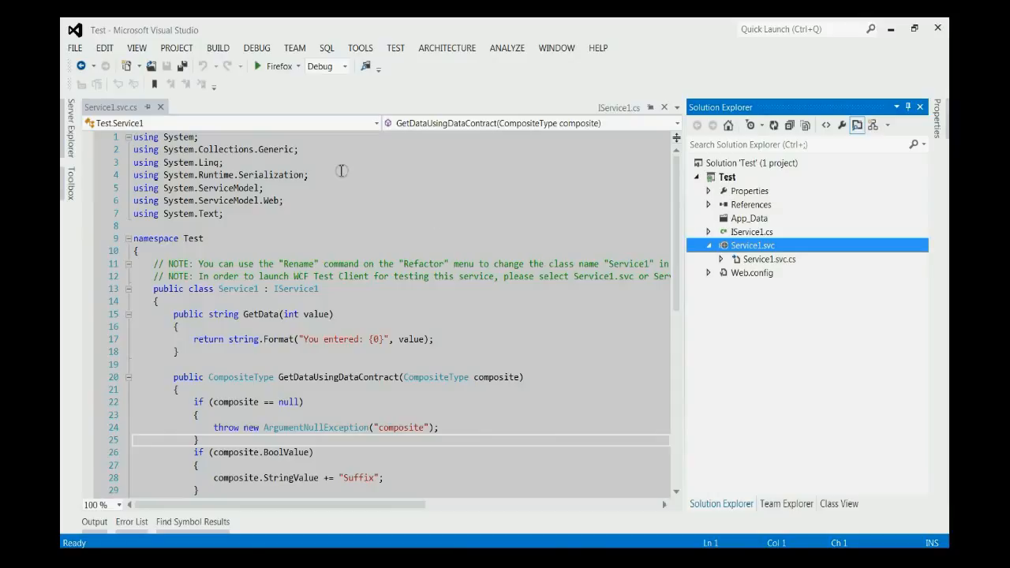
{"action": "mouse_move", "coordinate": [266, 150]}
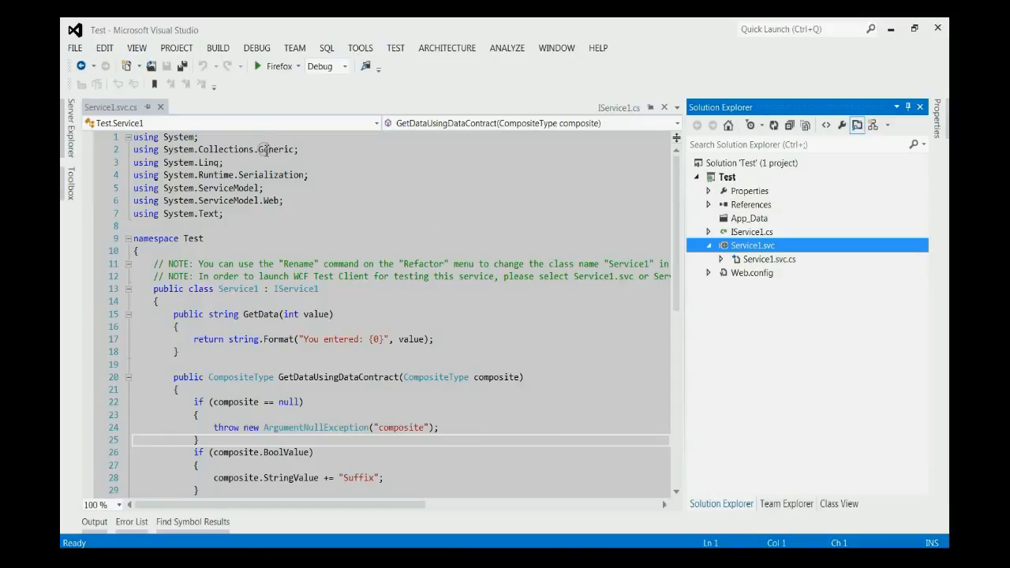
{"action": "mouse_move", "coordinate": [258, 66]}
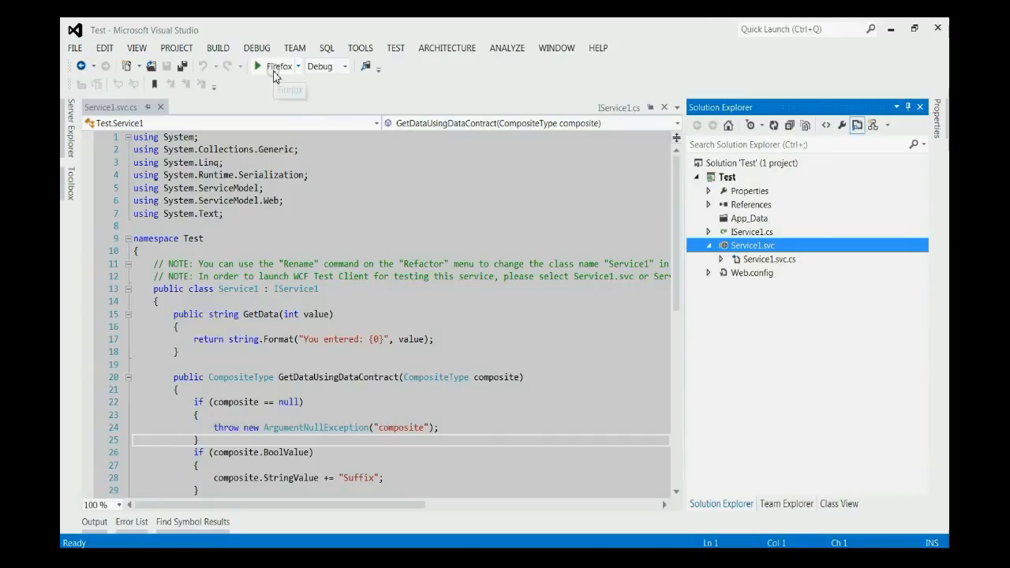
- Run the service and select GetData under localhost Service1.svc > IService1 in WCF Test Client
{"action": "left_click", "coordinate": [257, 65]}
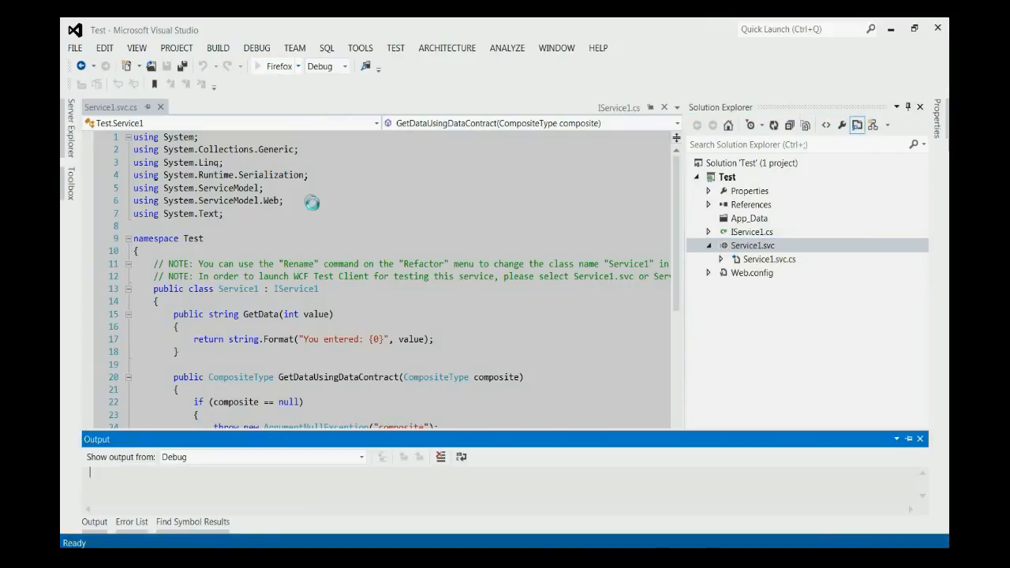
{"action": "left_click", "coordinate": [81, 65]}
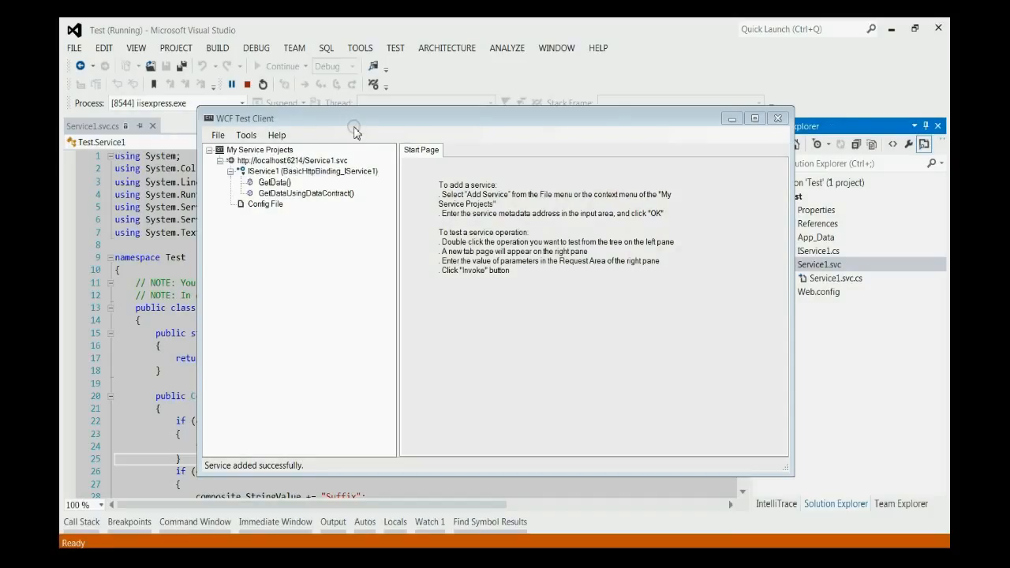
{"action": "left_click", "coordinate": [260, 149]}
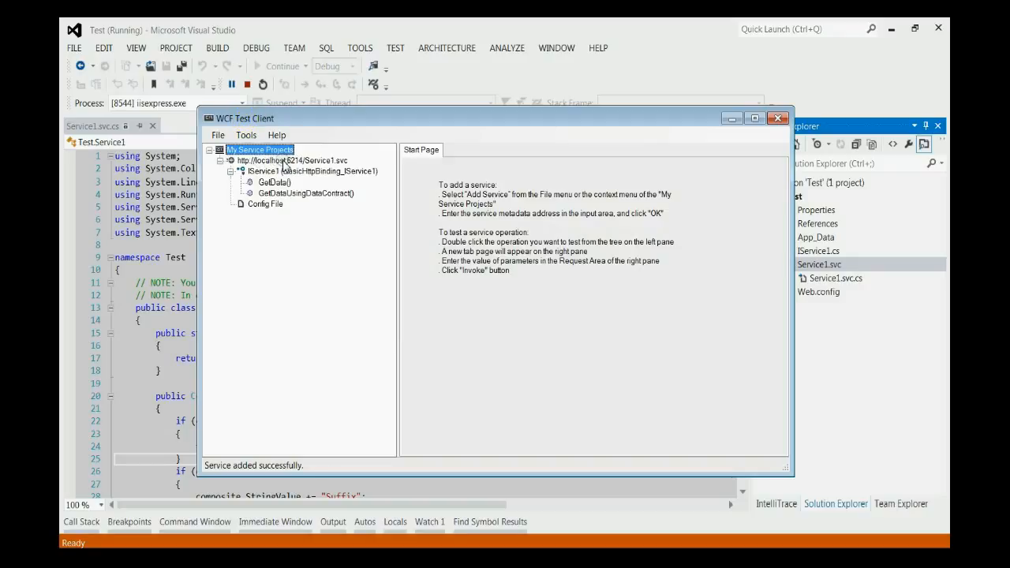
{"action": "left_click", "coordinate": [292, 160]}
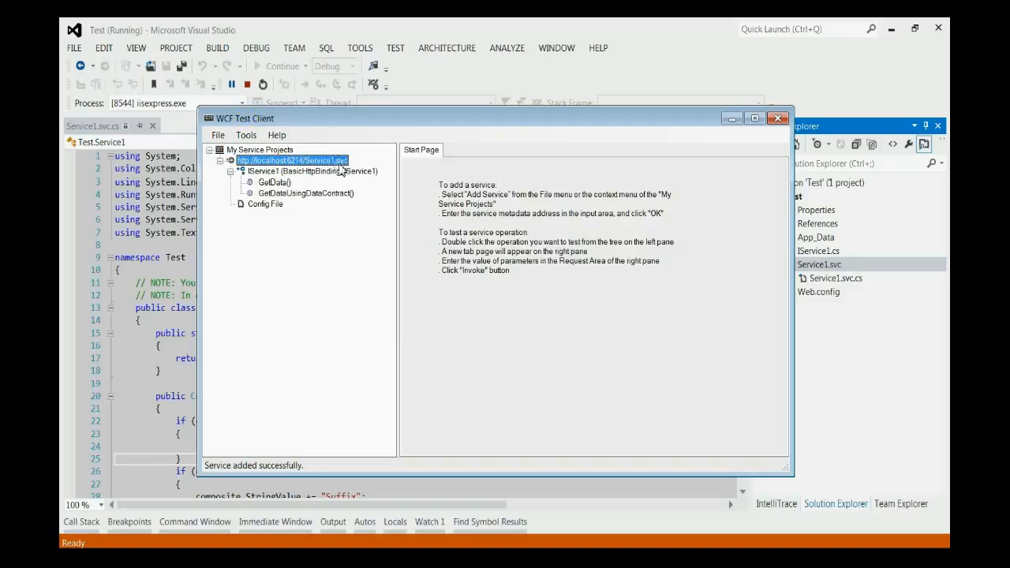
{"action": "left_click", "coordinate": [308, 172]}
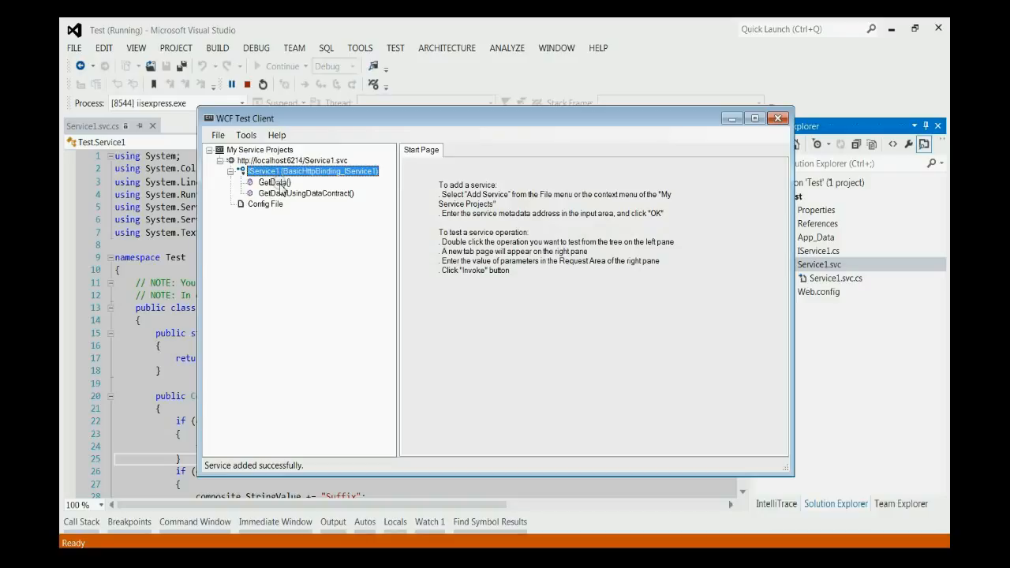
{"action": "left_click", "coordinate": [273, 182]}
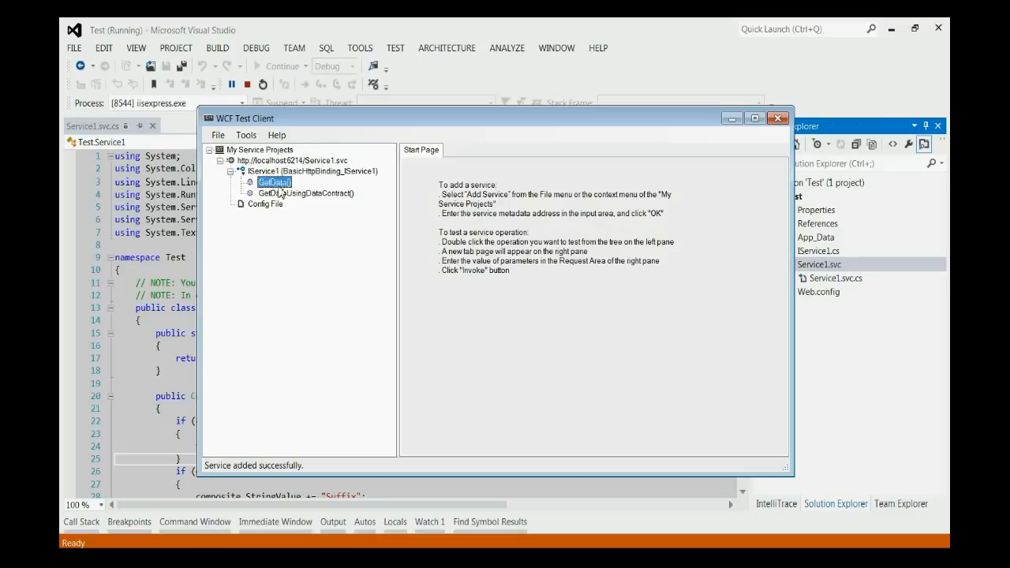
- Invoke GetData with value 1, returning 'You entered: 1'
{"action": "double_click", "coordinate": [273, 182]}
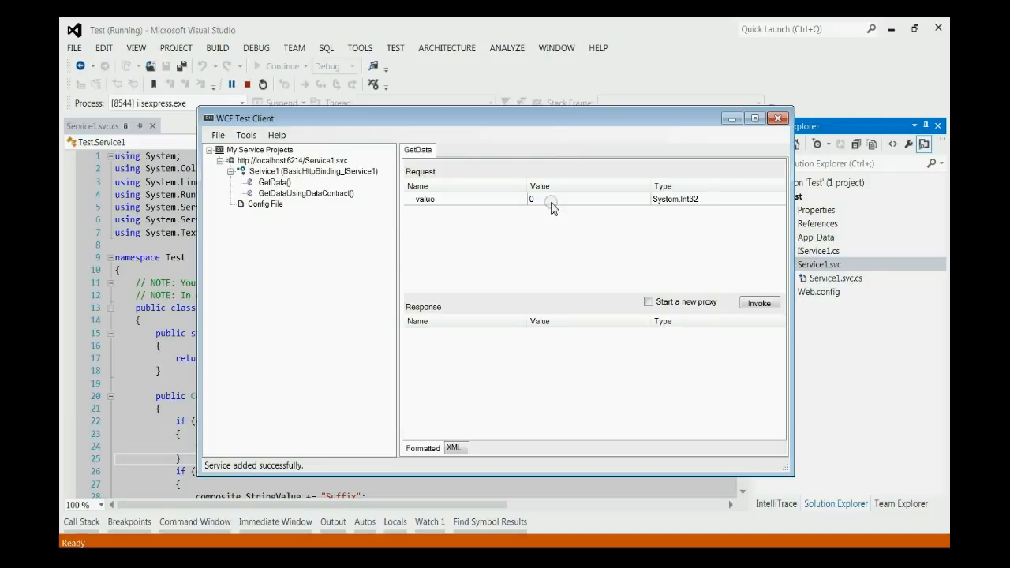
{"action": "left_click", "coordinate": [758, 303]}
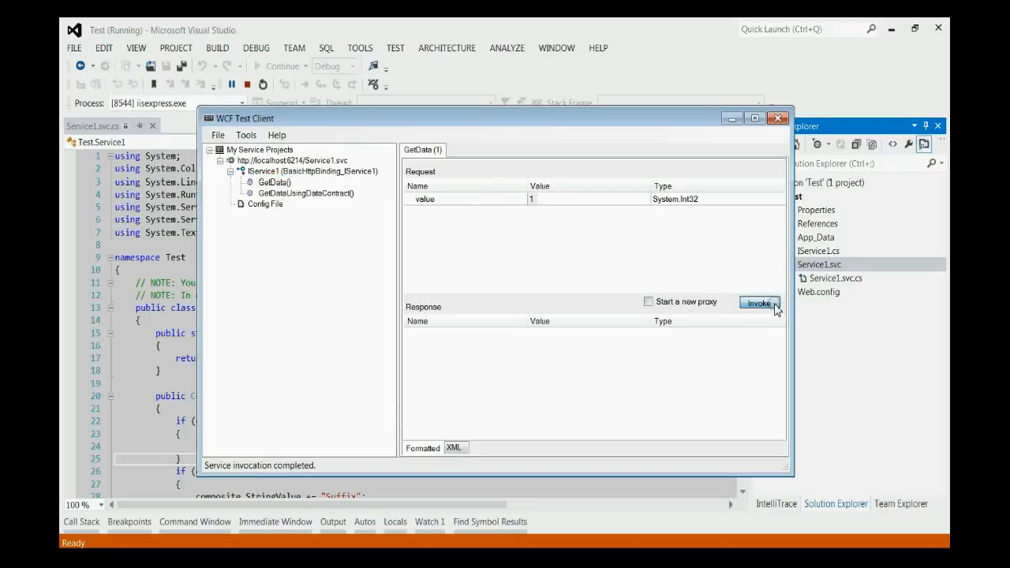
{"action": "left_click", "coordinate": [759, 303]}
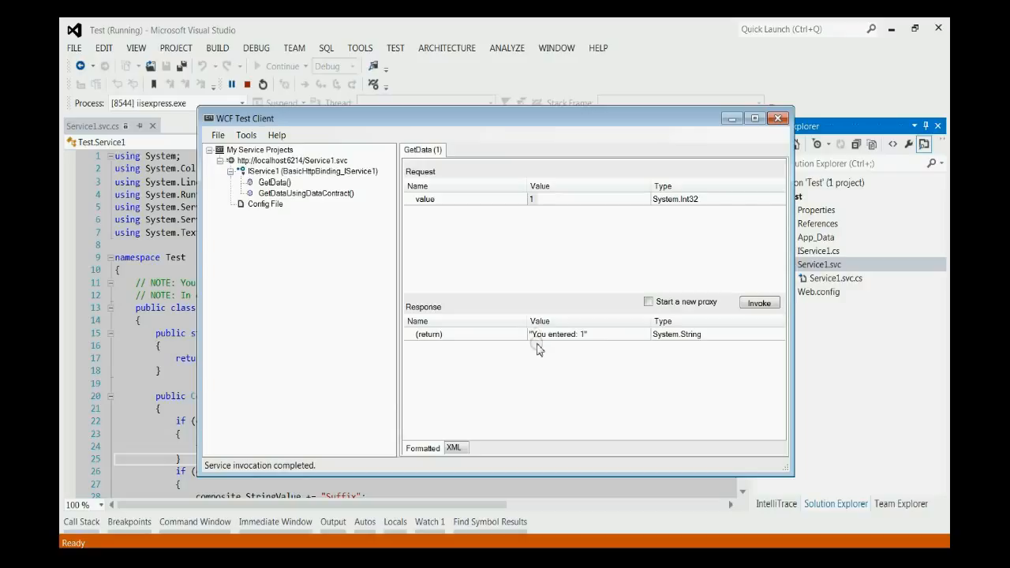
{"action": "mouse_move", "coordinate": [584, 346]}
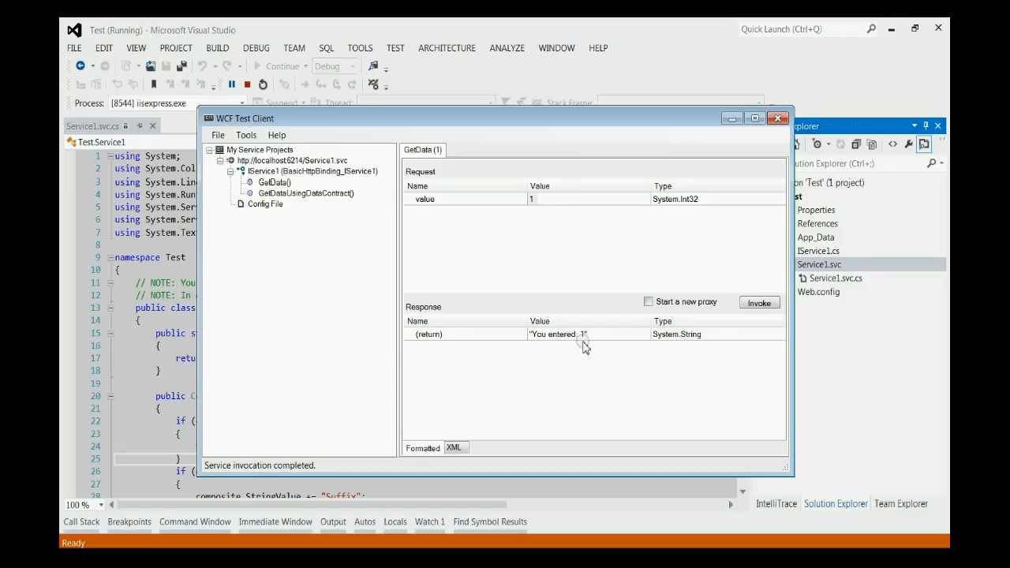
{"action": "mouse_move", "coordinate": [574, 377]}
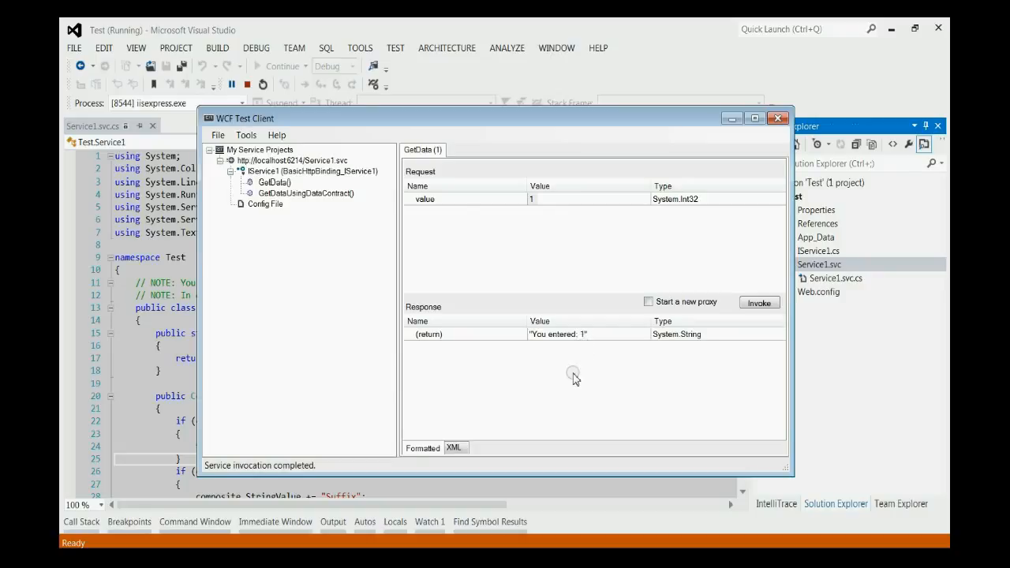
{"action": "mouse_move", "coordinate": [587, 356]}
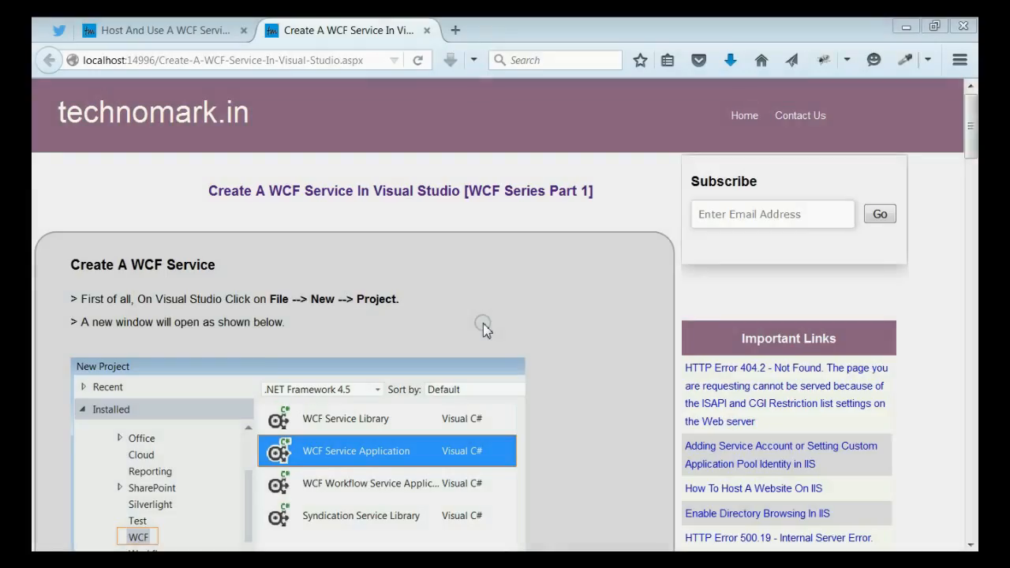
{"action": "mouse_move", "coordinate": [416, 257]}
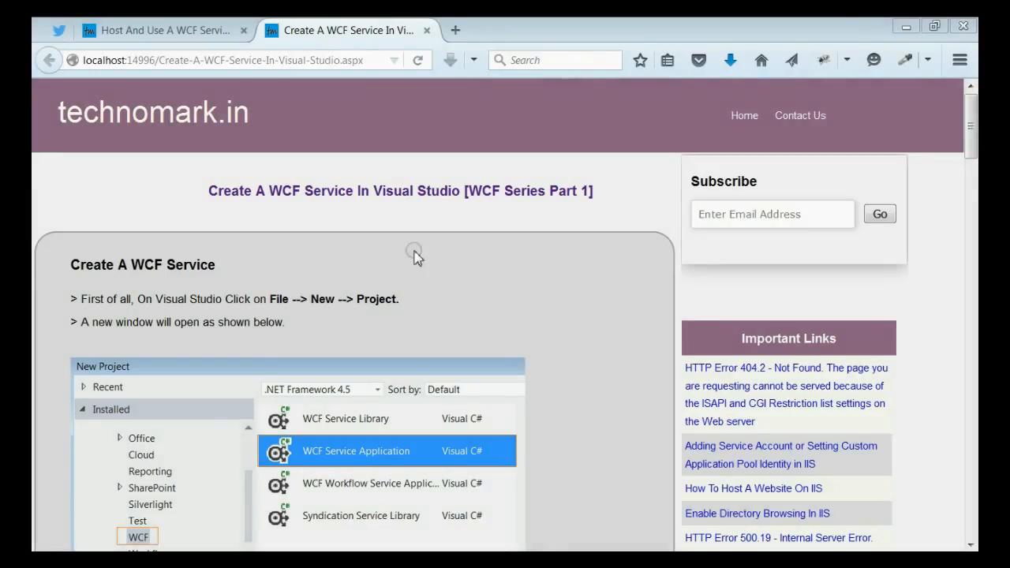
- Switch to the 'Host And Use A WCF Service From A Client' article tab
{"action": "left_click", "coordinate": [158, 30]}
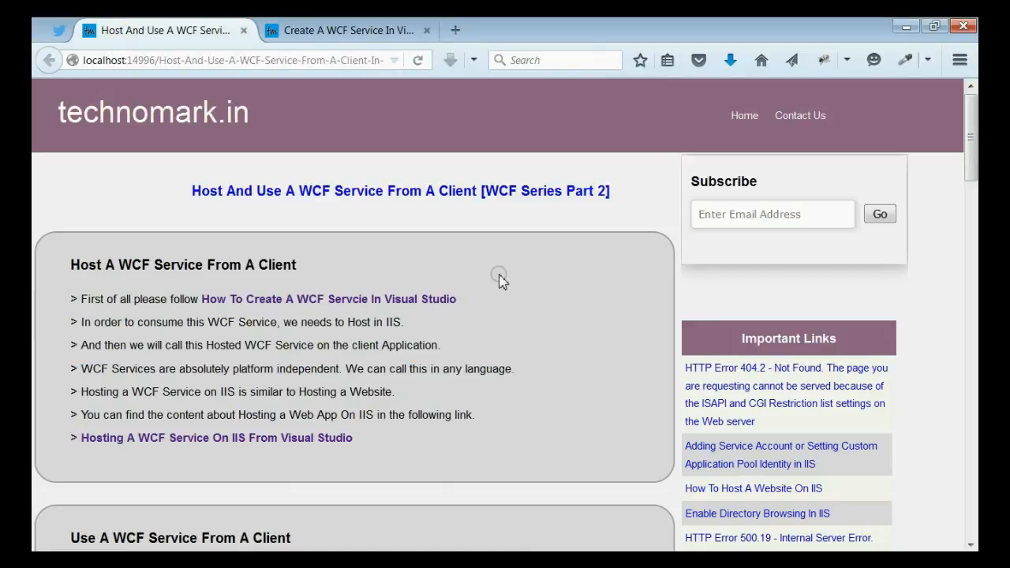
{"action": "mouse_move", "coordinate": [513, 307]}
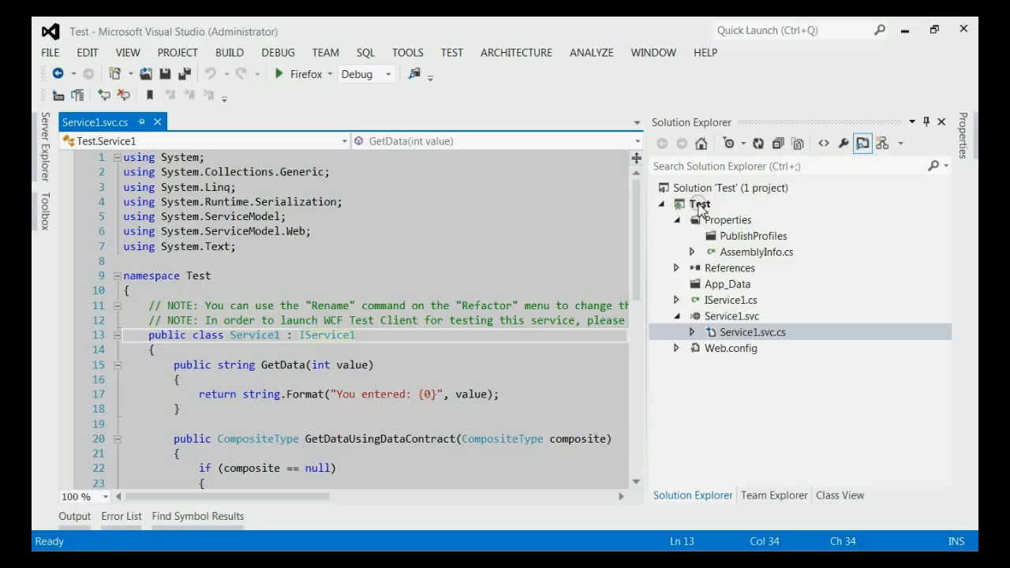
- Choose Publish from the Test project's context menu to open Publish Web
{"action": "left_click", "coordinate": [699, 204]}
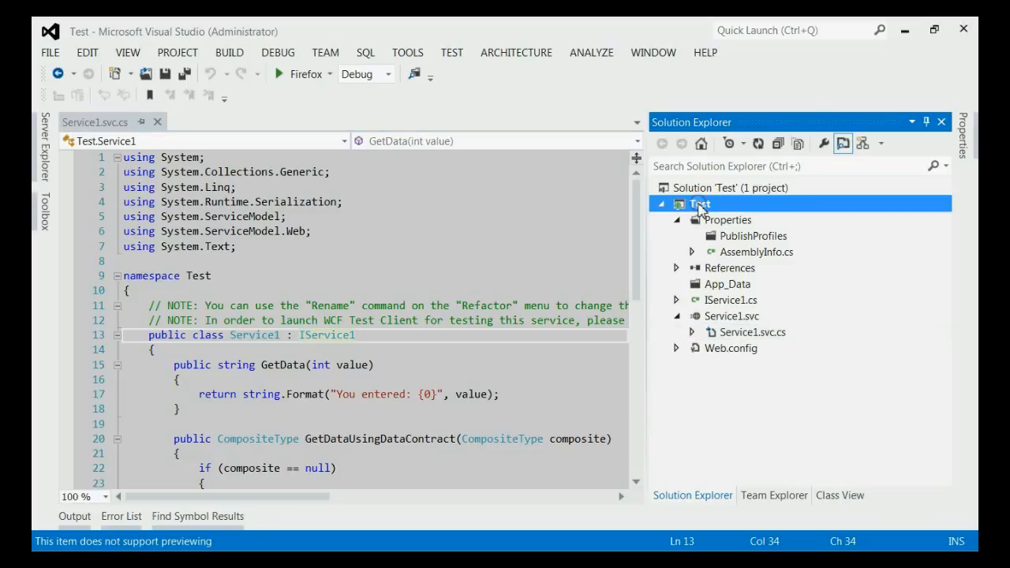
{"action": "mouse_move", "coordinate": [709, 209]}
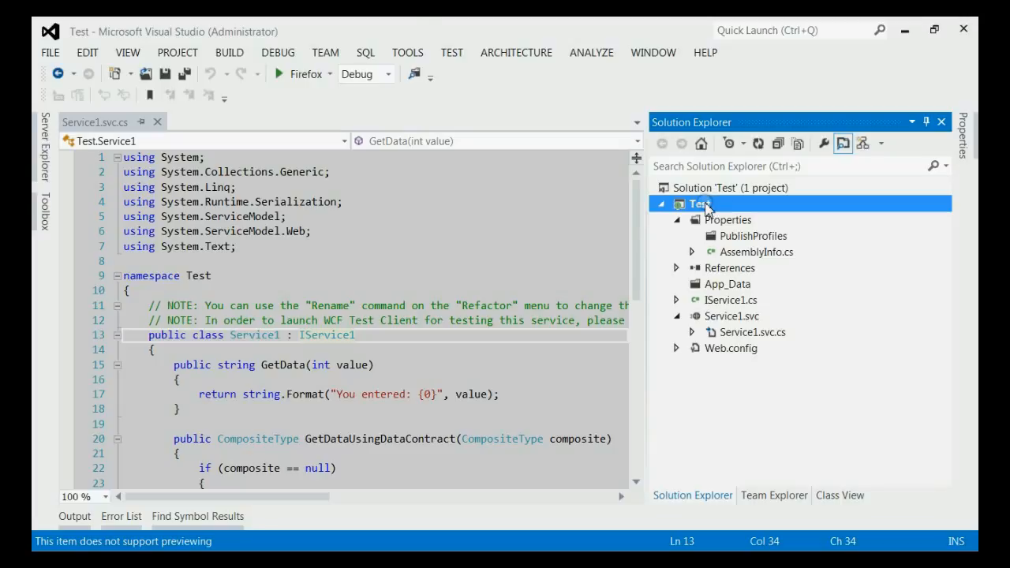
{"action": "right_click", "coordinate": [698, 203]}
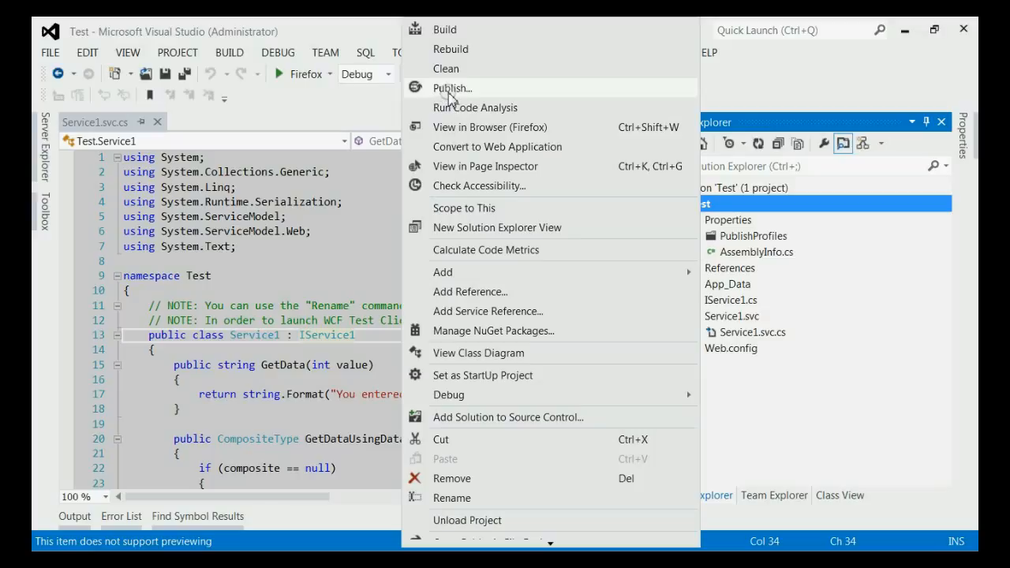
{"action": "left_click", "coordinate": [453, 87]}
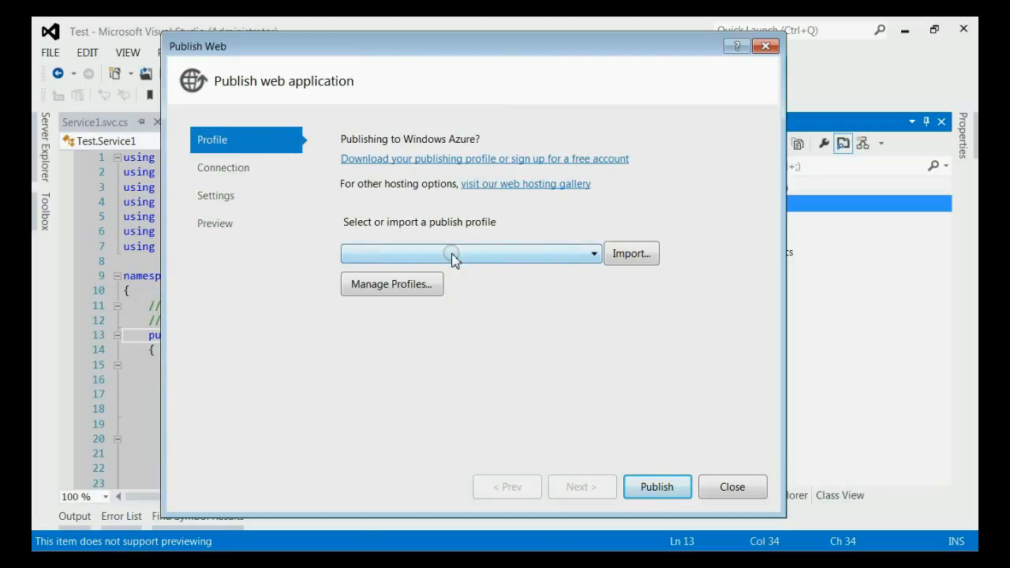
- Add a new publish profile named 'Dev'
{"action": "left_click", "coordinate": [593, 253]}
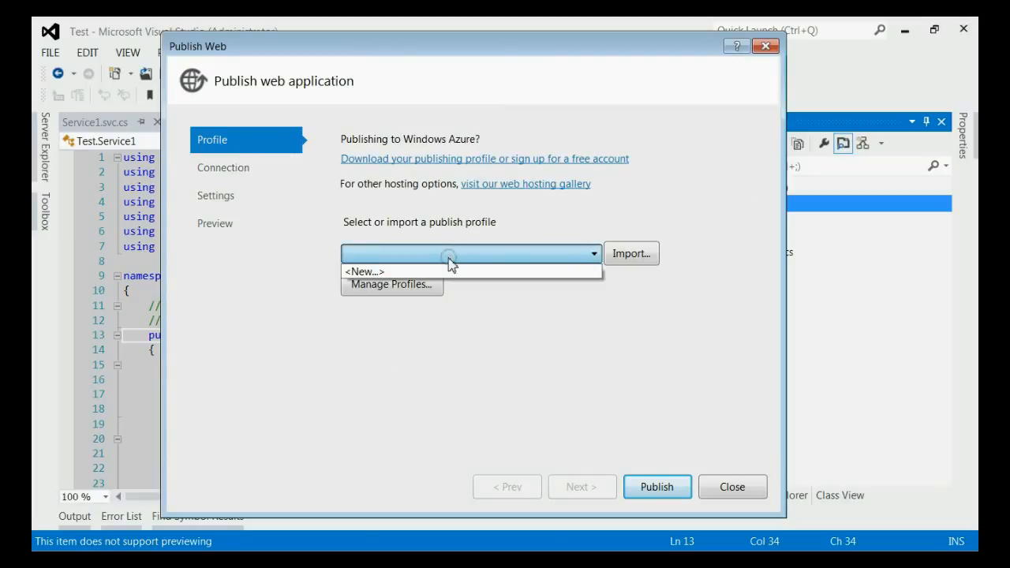
{"action": "left_click", "coordinate": [364, 271]}
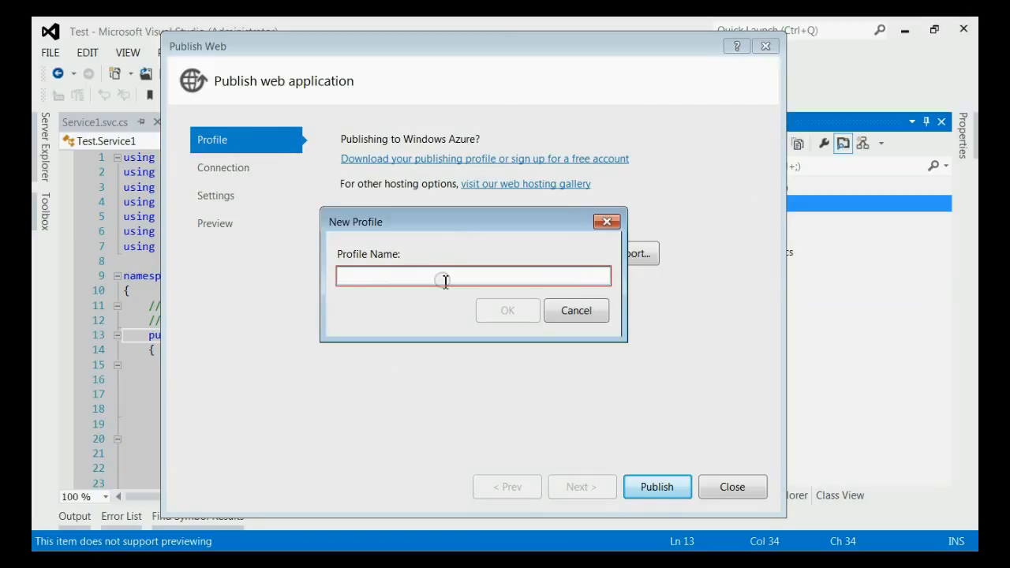
{"action": "type", "text": "Dev"}
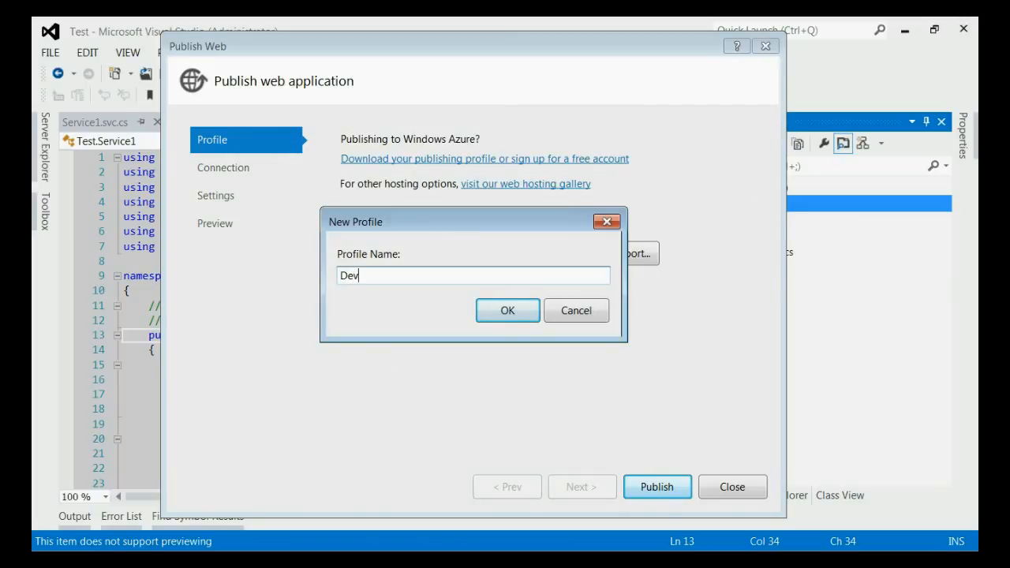
{"action": "left_click", "coordinate": [508, 310]}
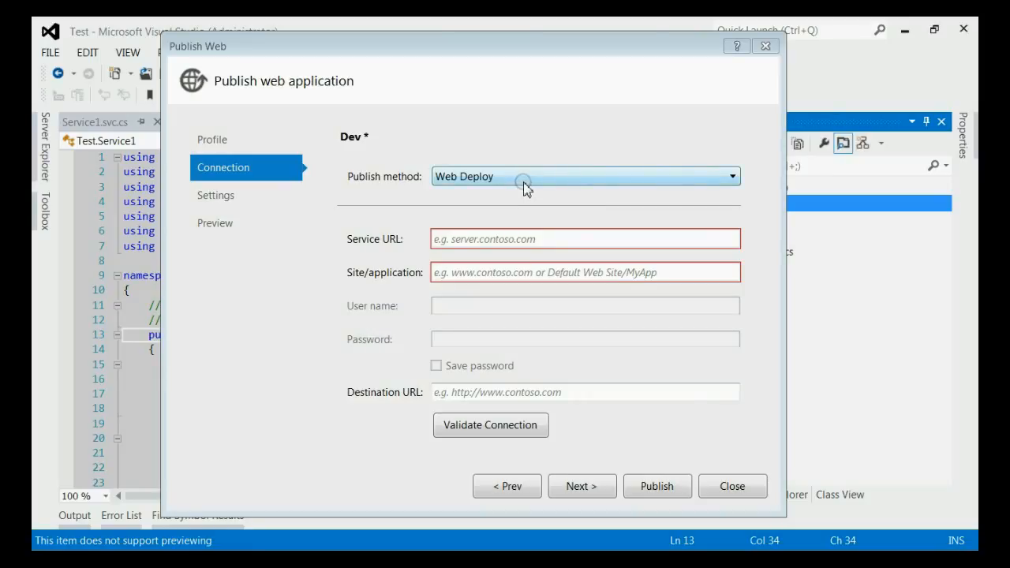
{"action": "left_click", "coordinate": [730, 176]}
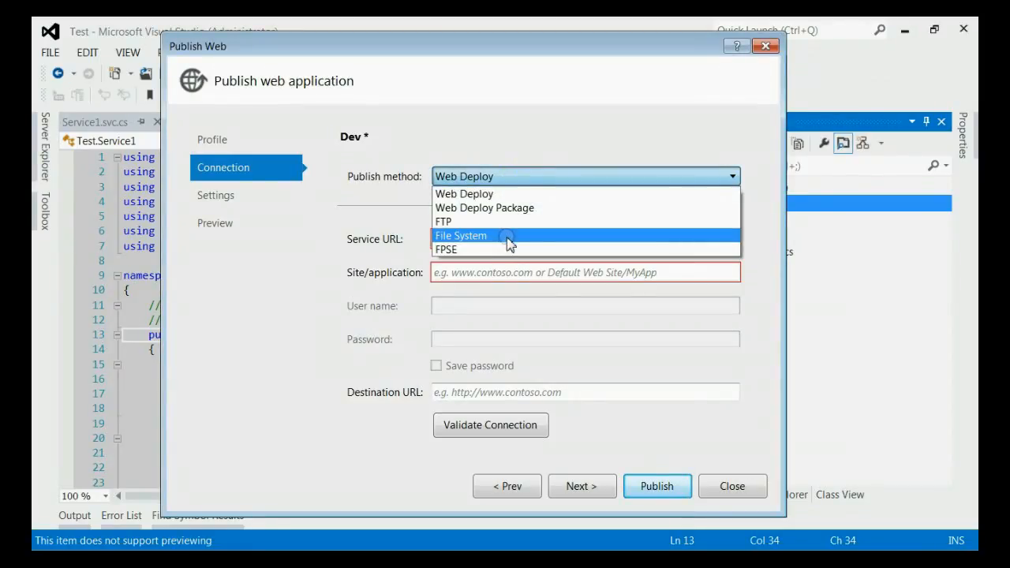
{"action": "left_click", "coordinate": [461, 235]}
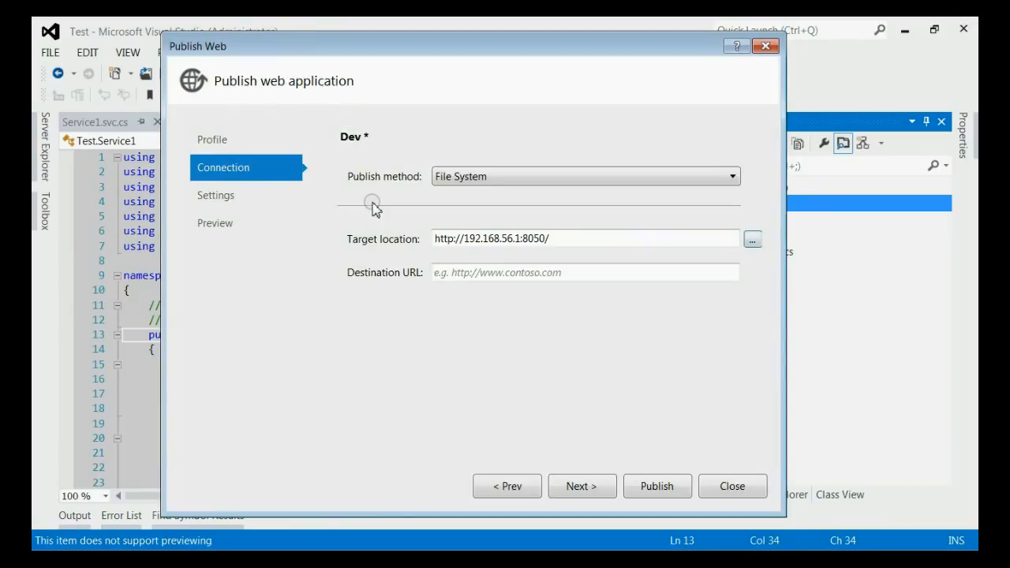
{"action": "left_click", "coordinate": [560, 238]}
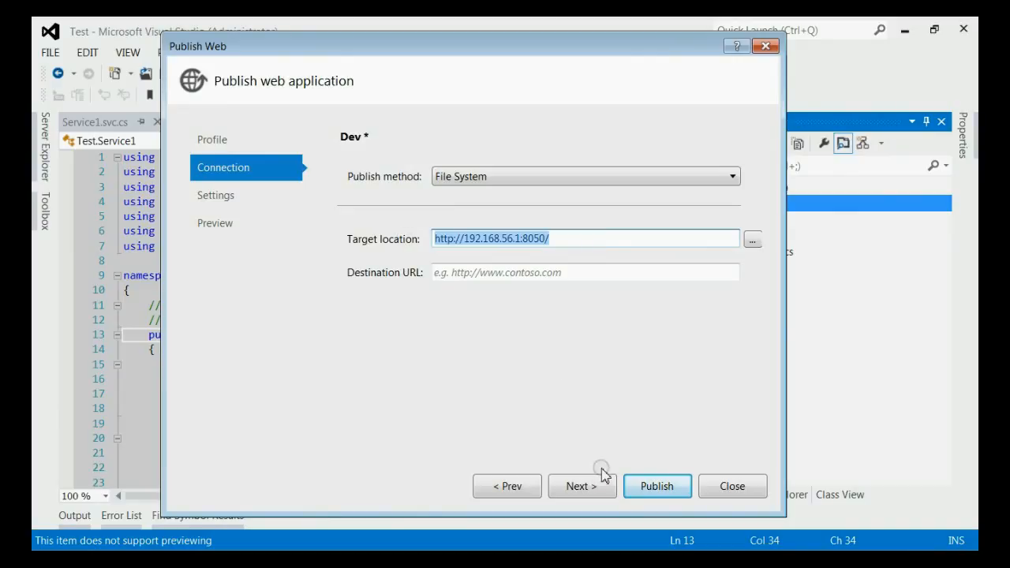
{"action": "mouse_move", "coordinate": [582, 509]}
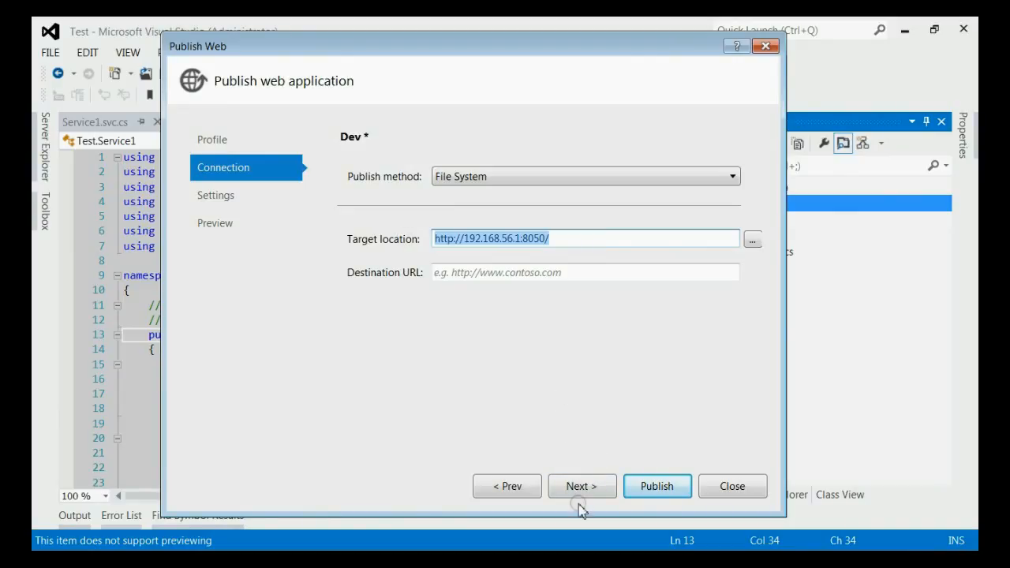
{"action": "left_click", "coordinate": [581, 486]}
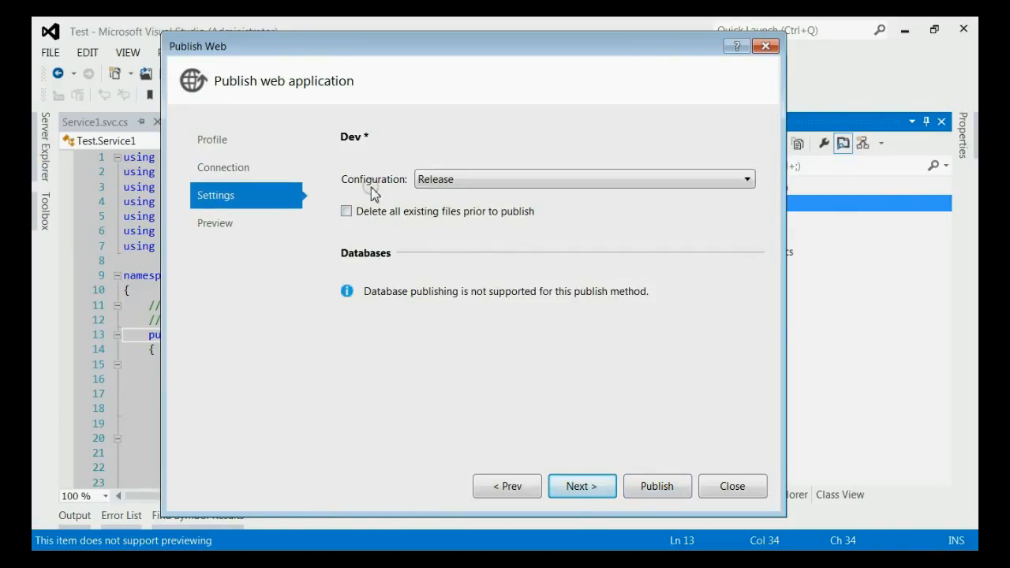
{"action": "left_click", "coordinate": [744, 179]}
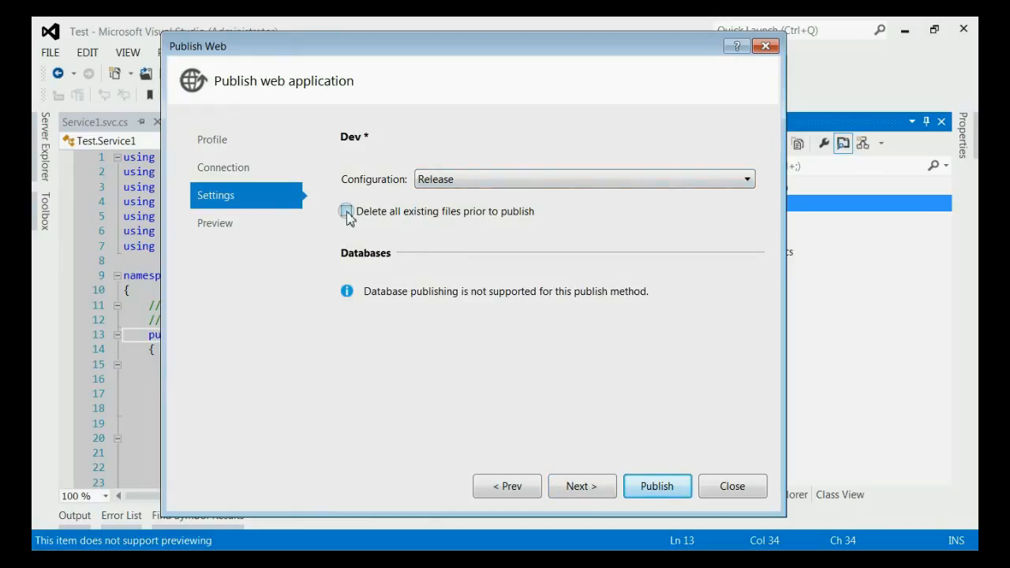
{"action": "left_click", "coordinate": [345, 211]}
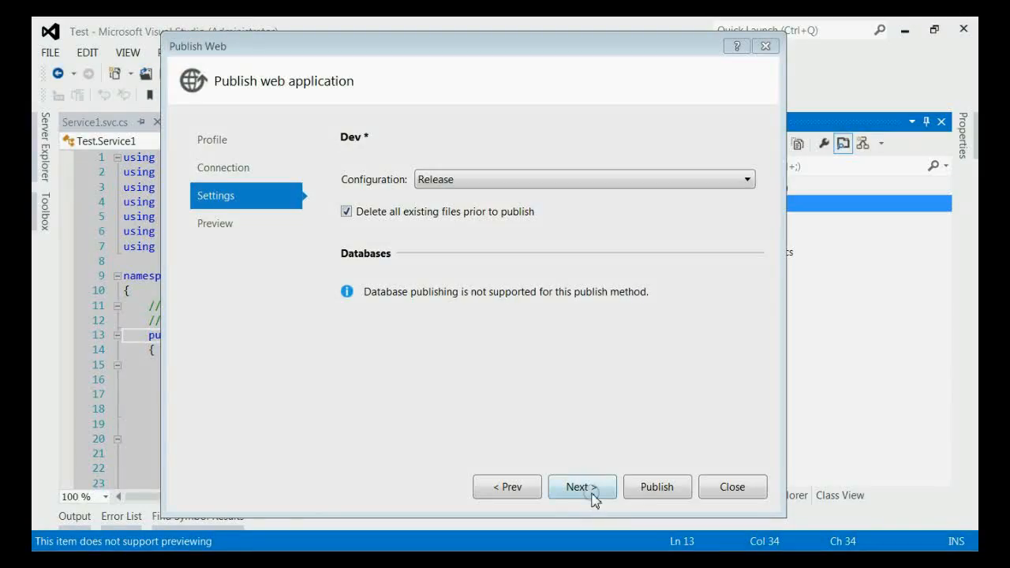
{"action": "left_click", "coordinate": [581, 486]}
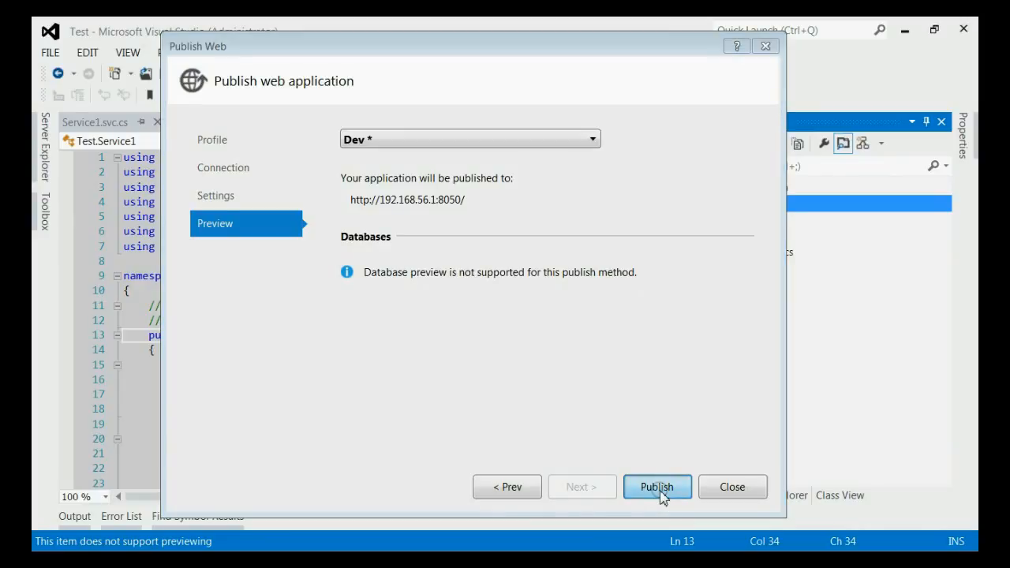
{"action": "left_click", "coordinate": [657, 486]}
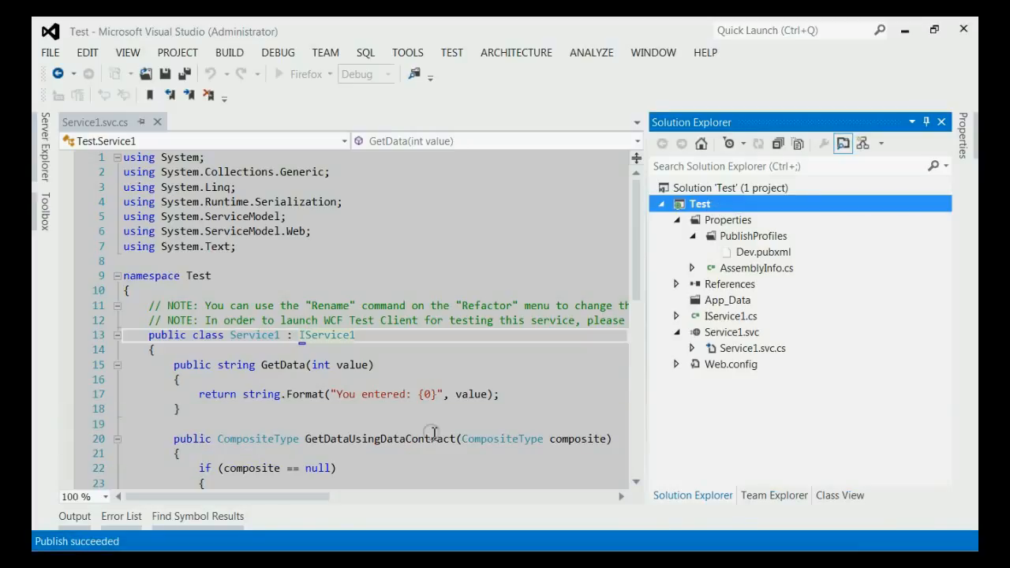
{"action": "left_click", "coordinate": [74, 516]}
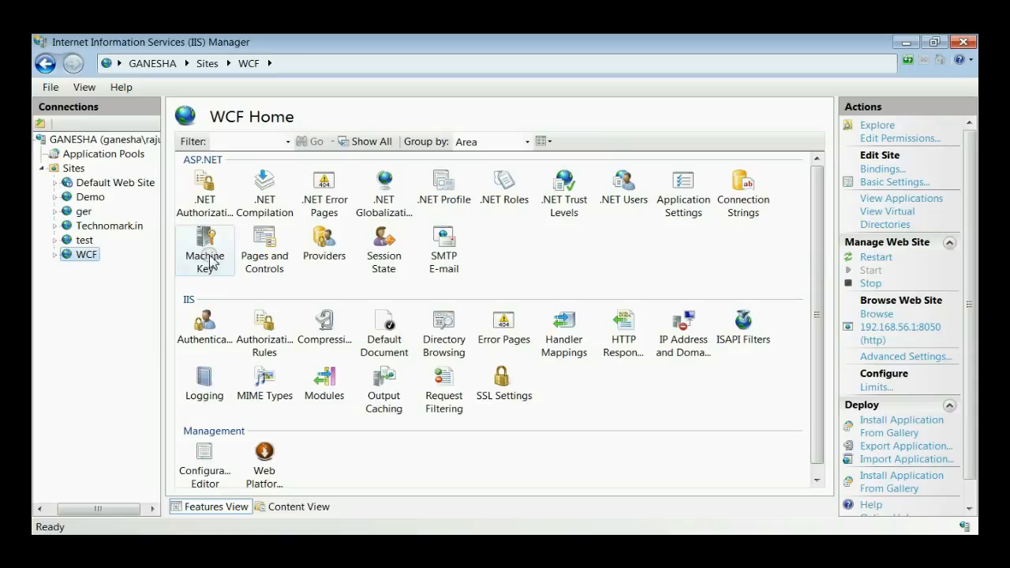
{"action": "mouse_move", "coordinate": [916, 331]}
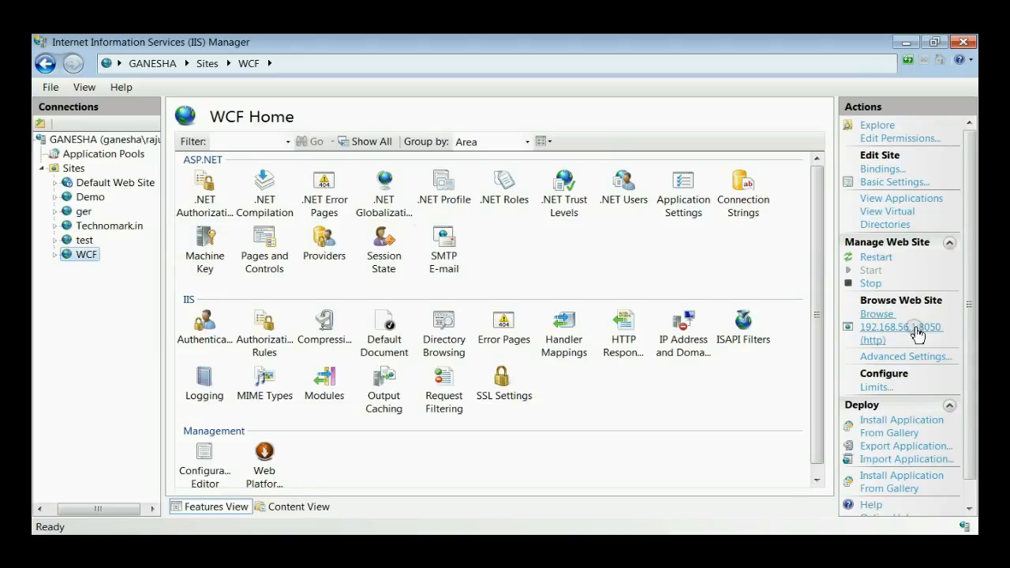
{"action": "mouse_move", "coordinate": [606, 283]}
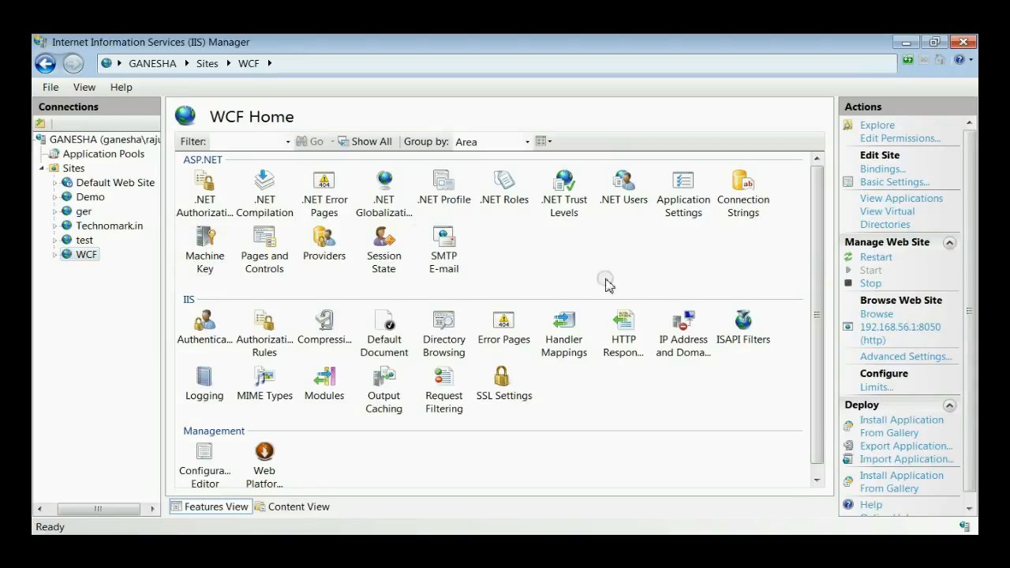
- Browse the WCF site at 192.168.56.1:8050 from IIS Manager's Actions pane
{"action": "left_click", "coordinate": [876, 314]}
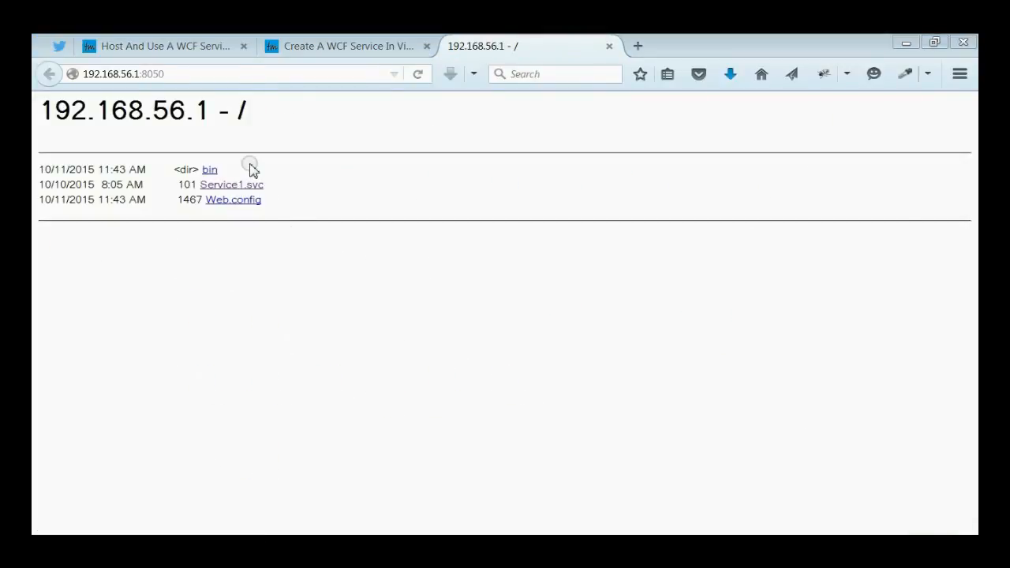
{"action": "mouse_move", "coordinate": [267, 213]}
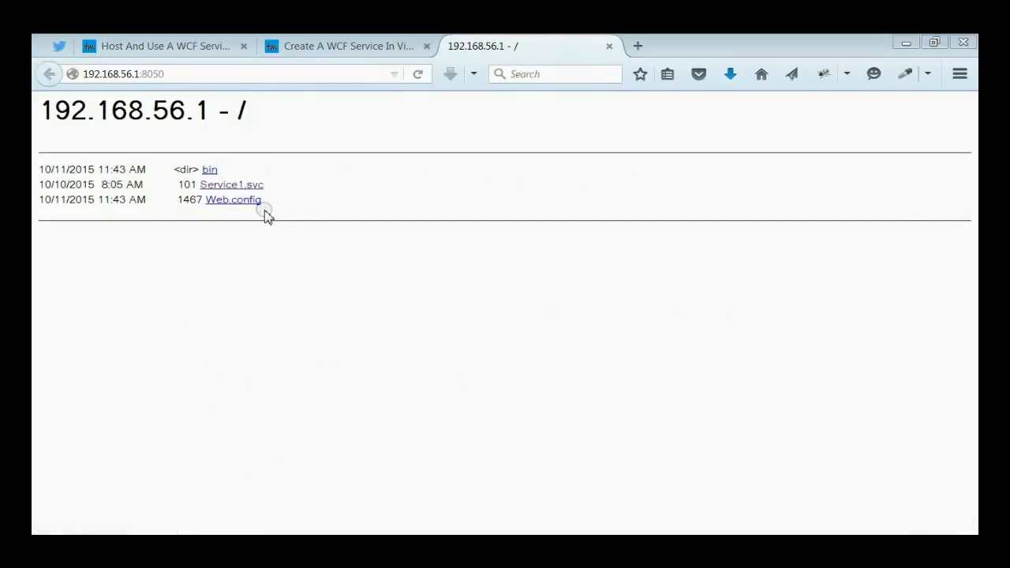
{"action": "mouse_move", "coordinate": [232, 184]}
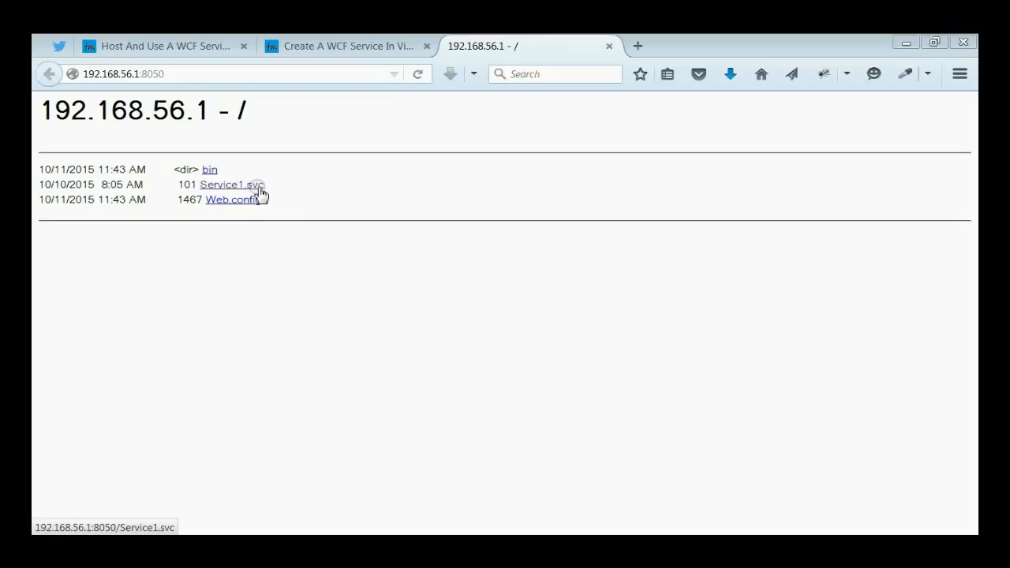
- Open Service1.svc from the 192.168.56.1:8050 directory listing in Firefox
{"action": "left_click", "coordinate": [229, 184]}
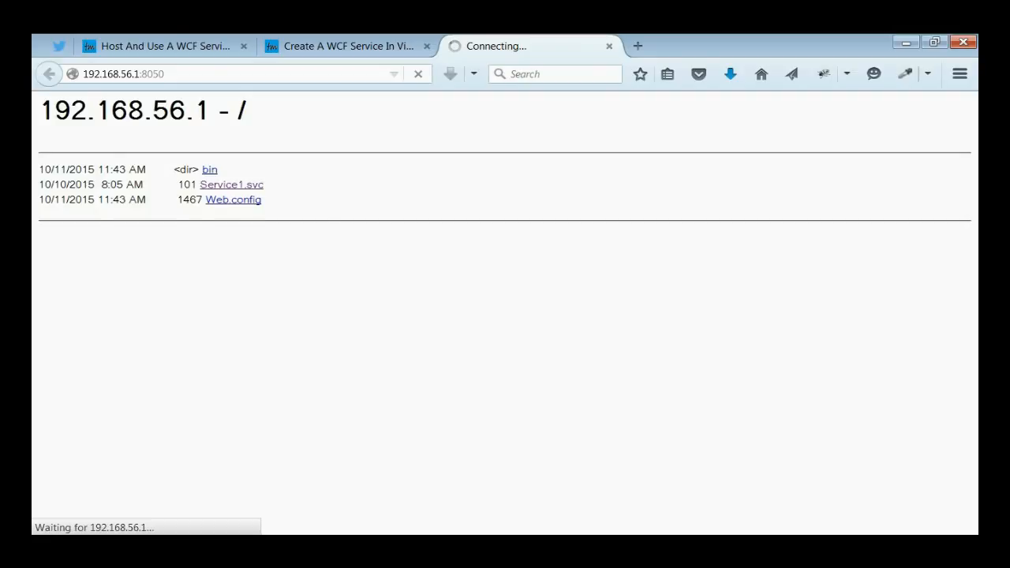
{"action": "left_click", "coordinate": [232, 184]}
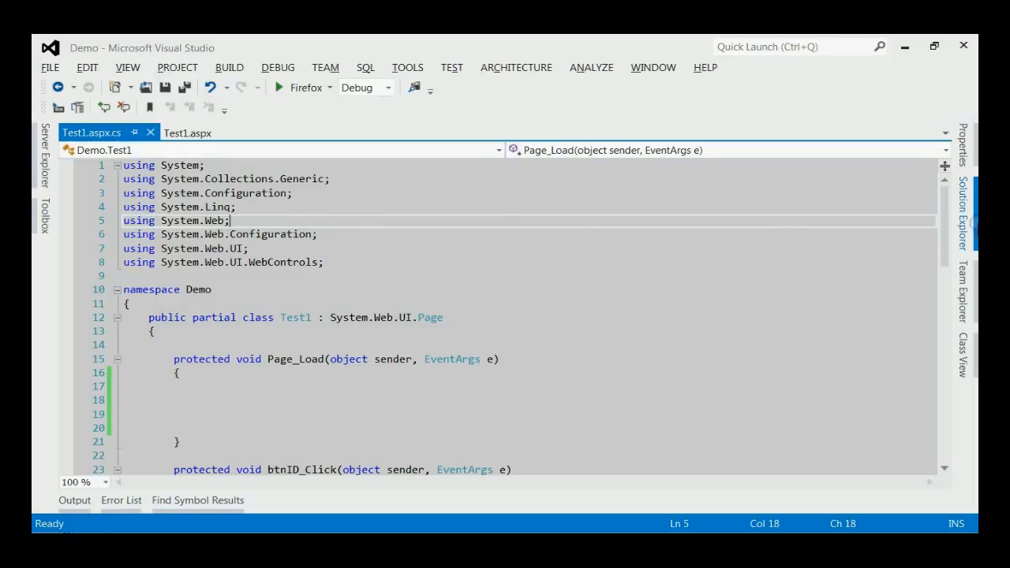
- Show the Demo project in Solution Explorer and open its context menu
{"action": "left_click", "coordinate": [961, 213]}
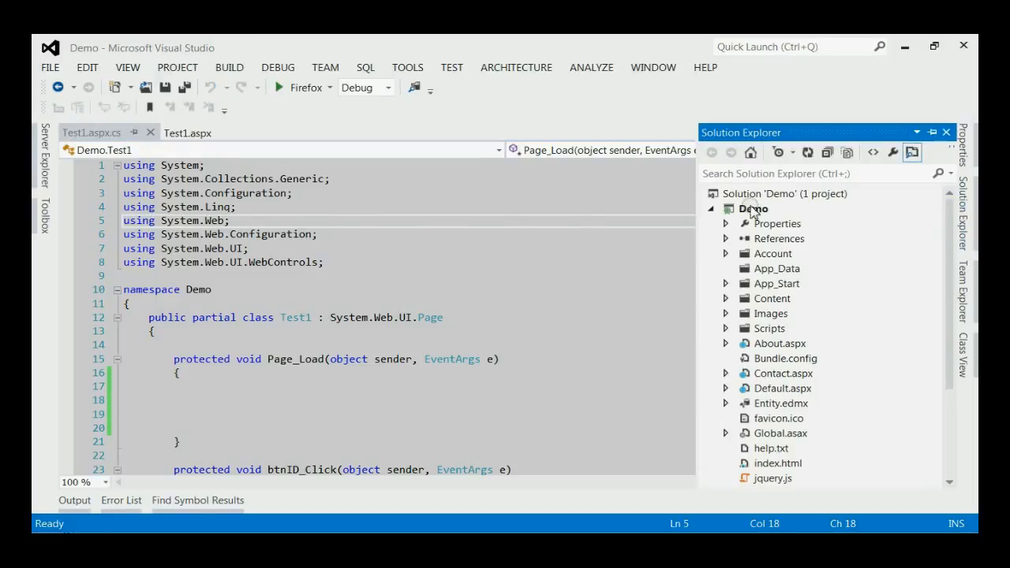
{"action": "right_click", "coordinate": [753, 208]}
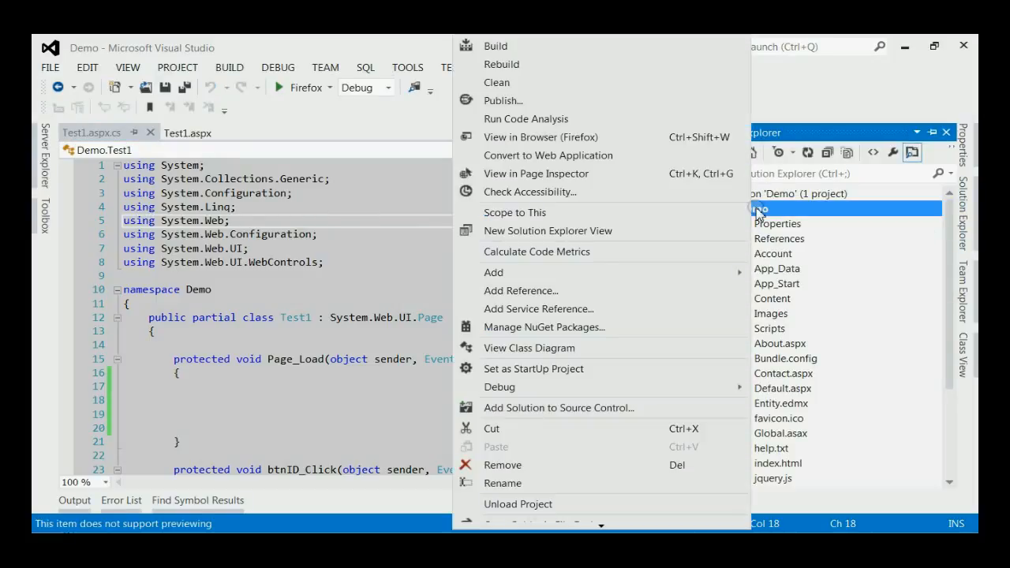
{"action": "mouse_move", "coordinate": [517, 309]}
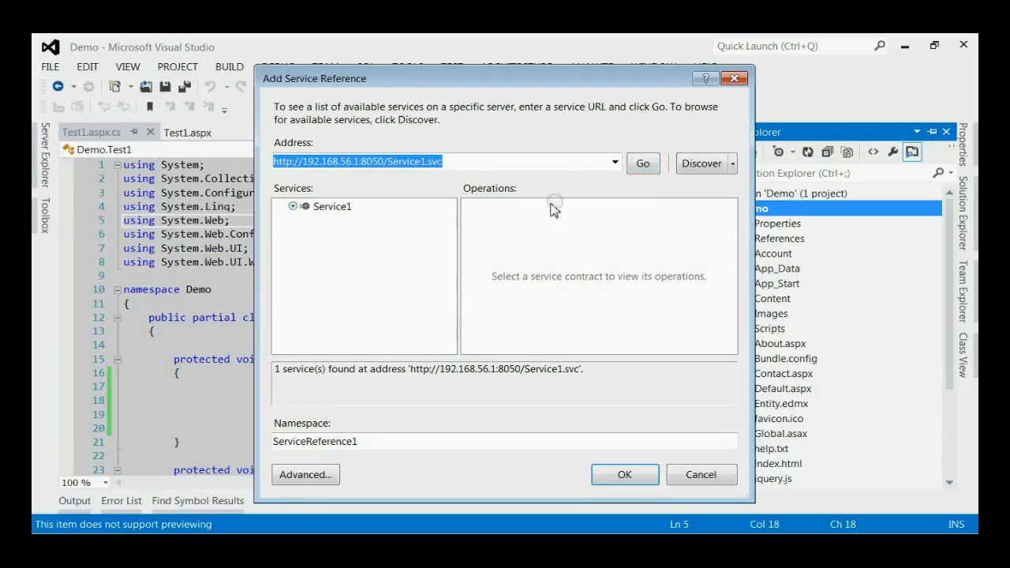
- Review Service1's operations and add it to Demo under namespace MyServiceName
{"action": "left_click", "coordinate": [294, 206]}
{"action": "type", "text": "M"}
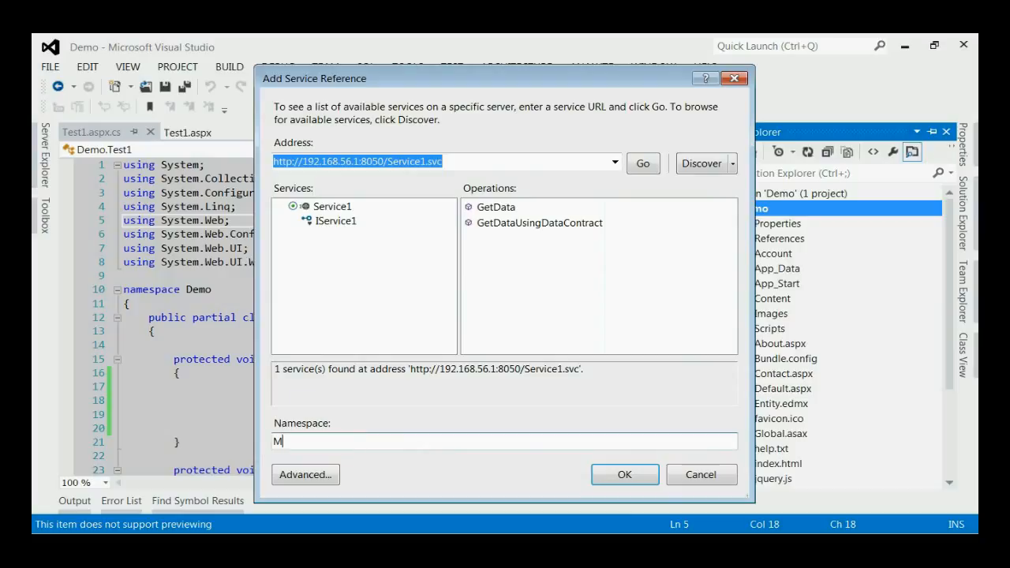
{"action": "type", "text": "yServiceNam"}
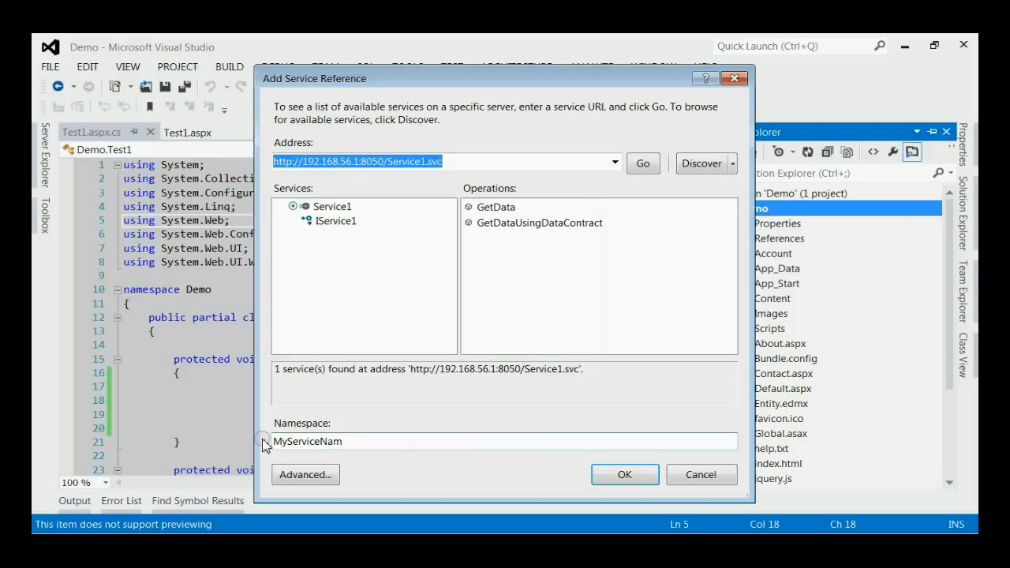
{"action": "type", "text": "e"}
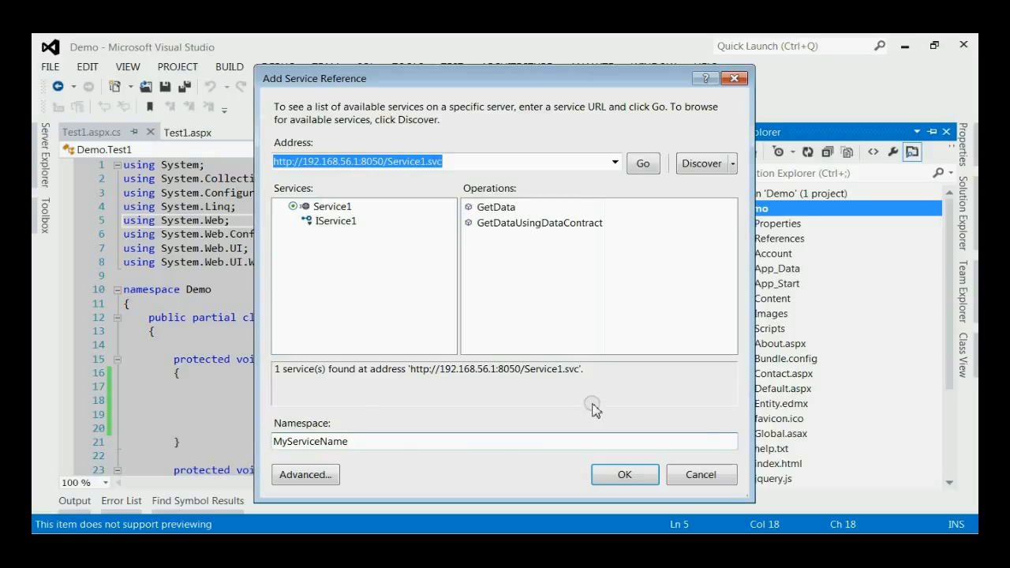
{"action": "left_click", "coordinate": [624, 474]}
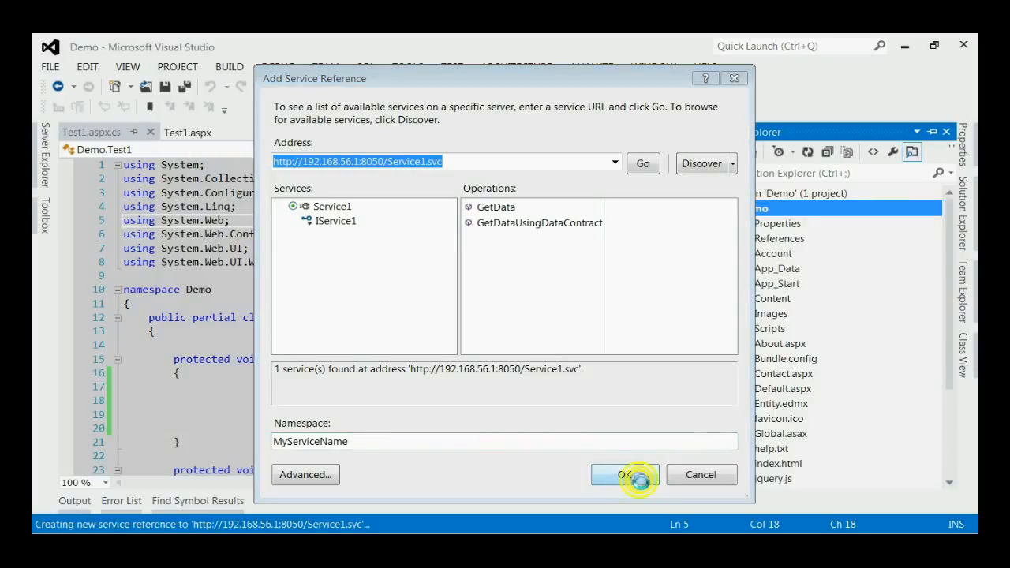
{"action": "left_click", "coordinate": [624, 475]}
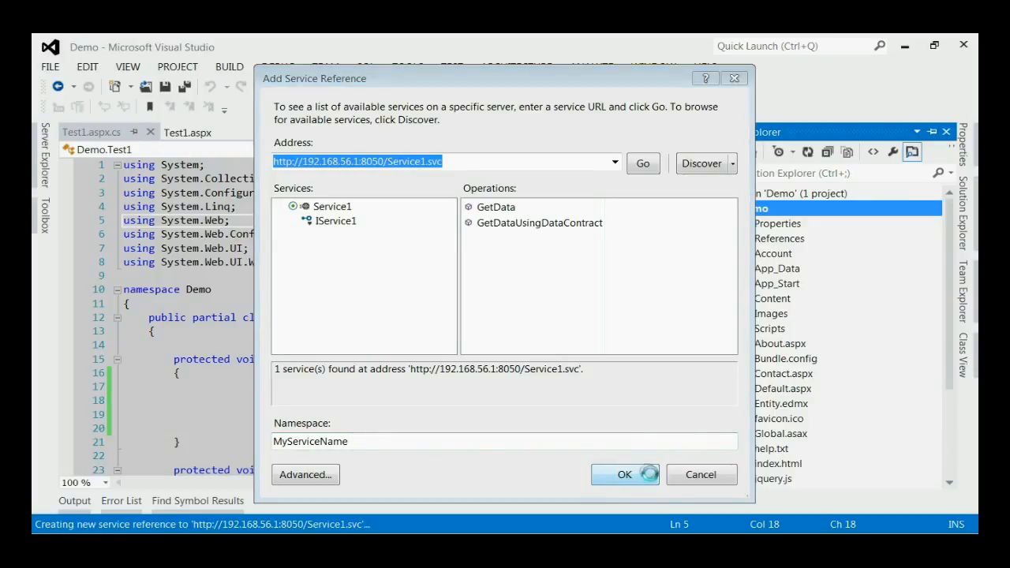
{"action": "left_click", "coordinate": [624, 474]}
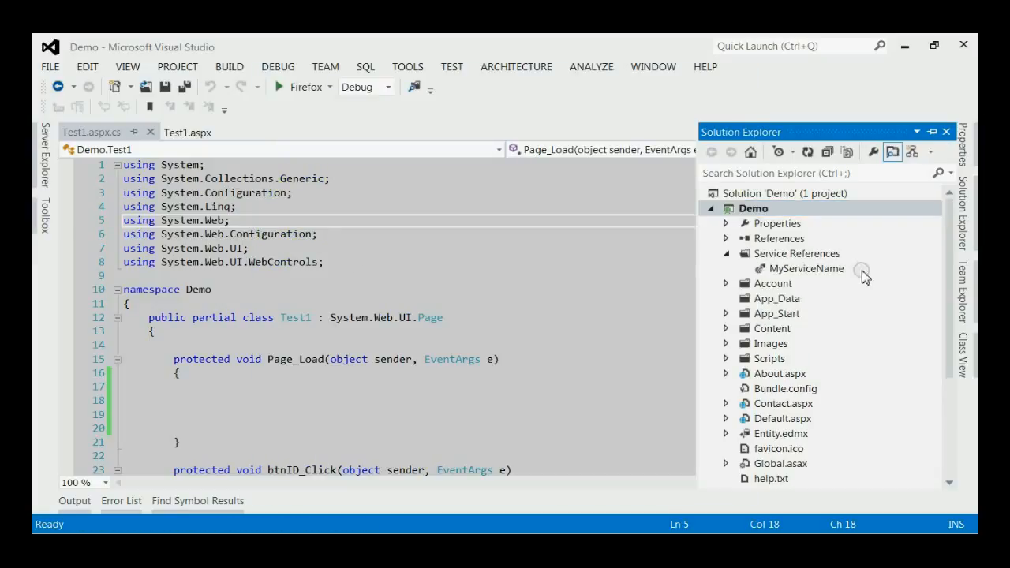
- Select the MyServiceName reference, then auto-hide Solution Explorer to widen Test1.aspx.cs
{"action": "left_click", "coordinate": [805, 268]}
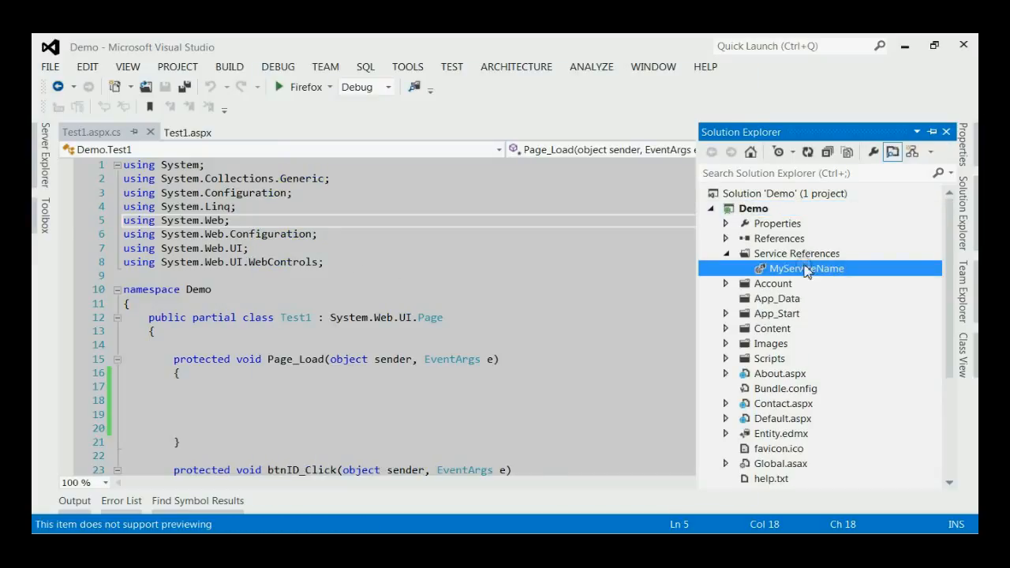
{"action": "left_click", "coordinate": [751, 207]}
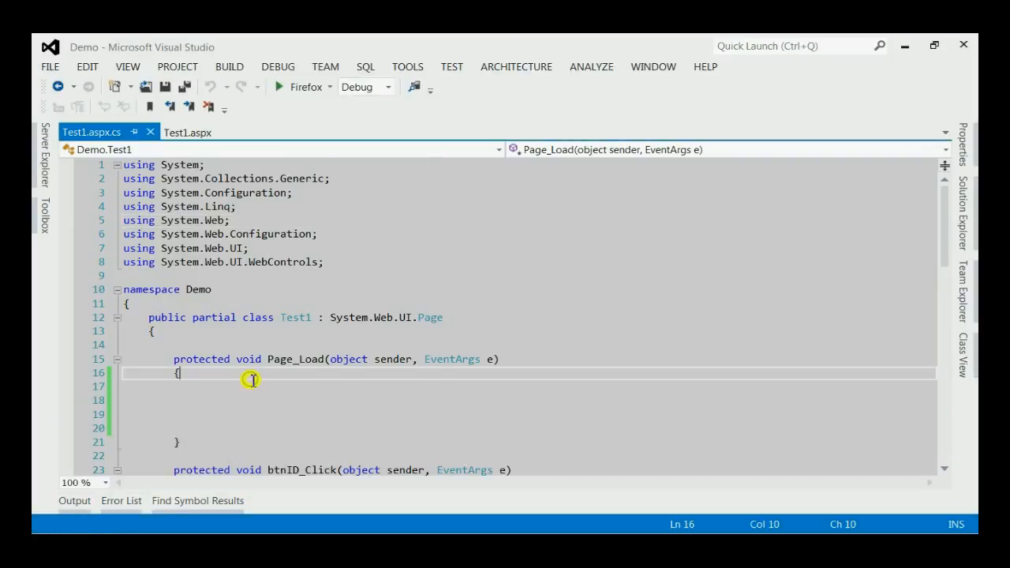
- Write 'MyServiceName.Service1Client obj = new MyServiceName.Service1Client();' and call obj.GetData(1) in Page_Load
{"action": "left_click", "coordinate": [260, 398]}
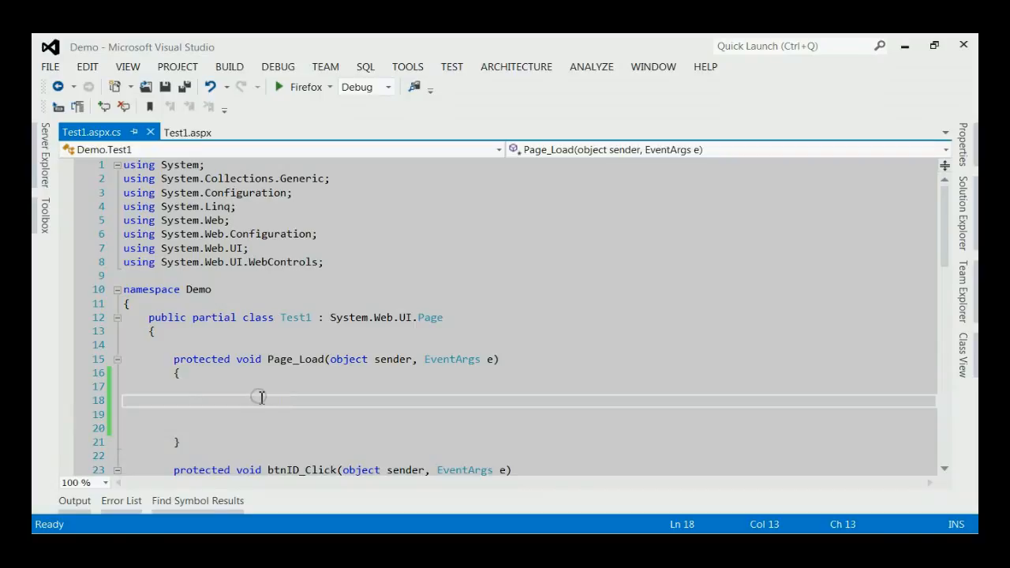
{"action": "mouse_move", "coordinate": [274, 401]}
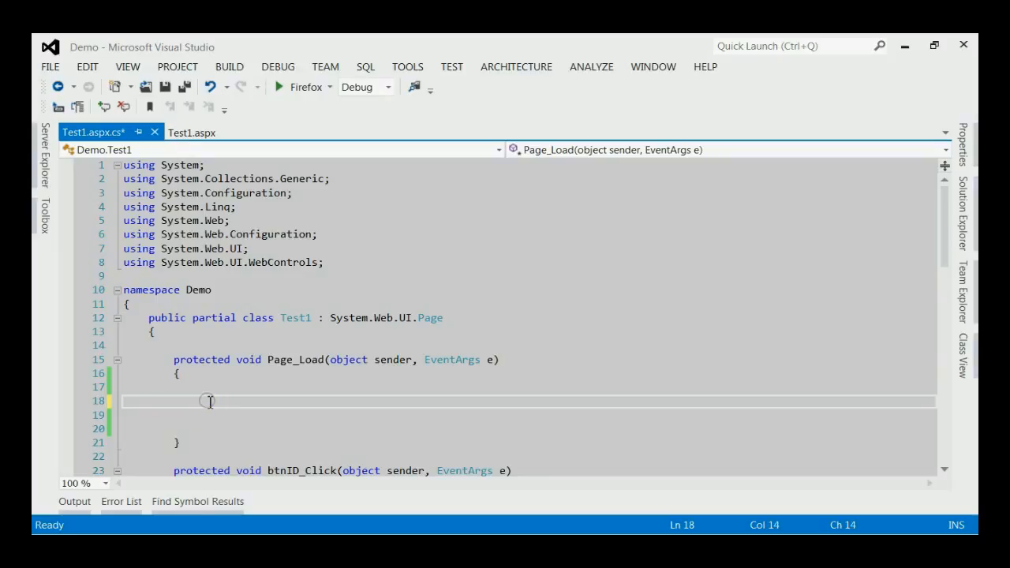
{"action": "type", "text": "MyServiceName"}
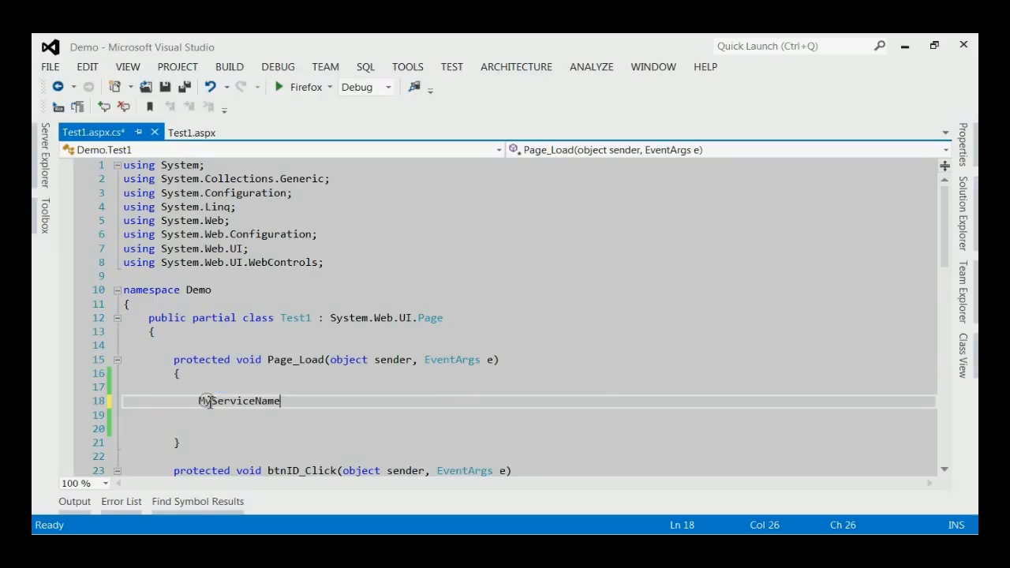
{"action": "type", "text": ".Service1Client"}
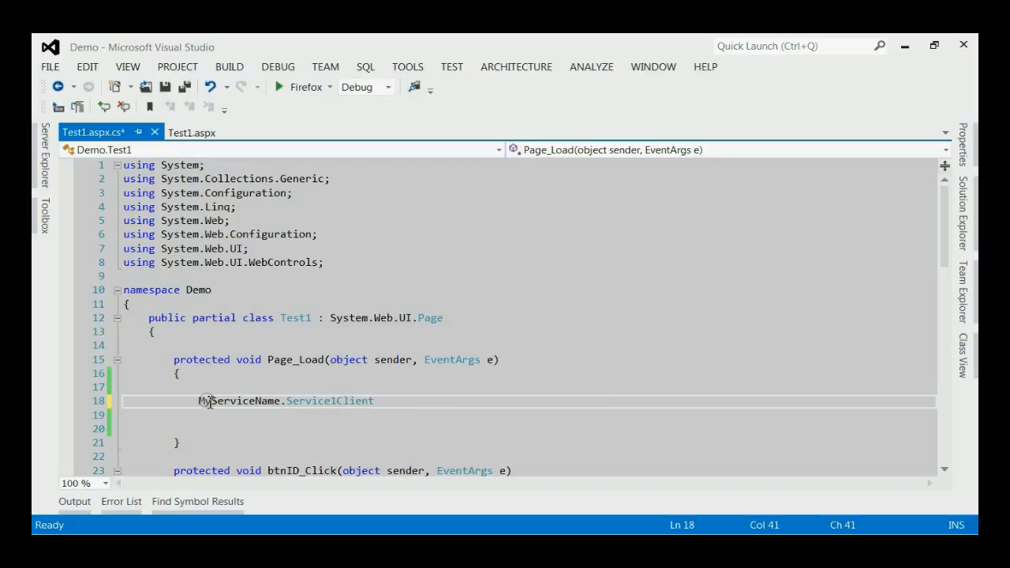
{"action": "type", "text": "obj ="}
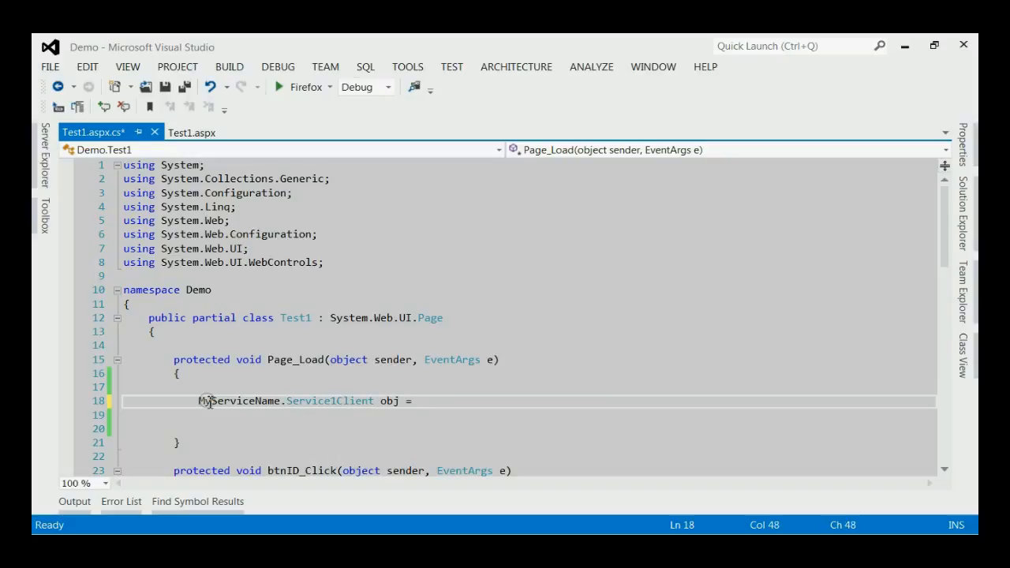
{"action": "type", "text": "new MyServiceName.Service1Client()"}
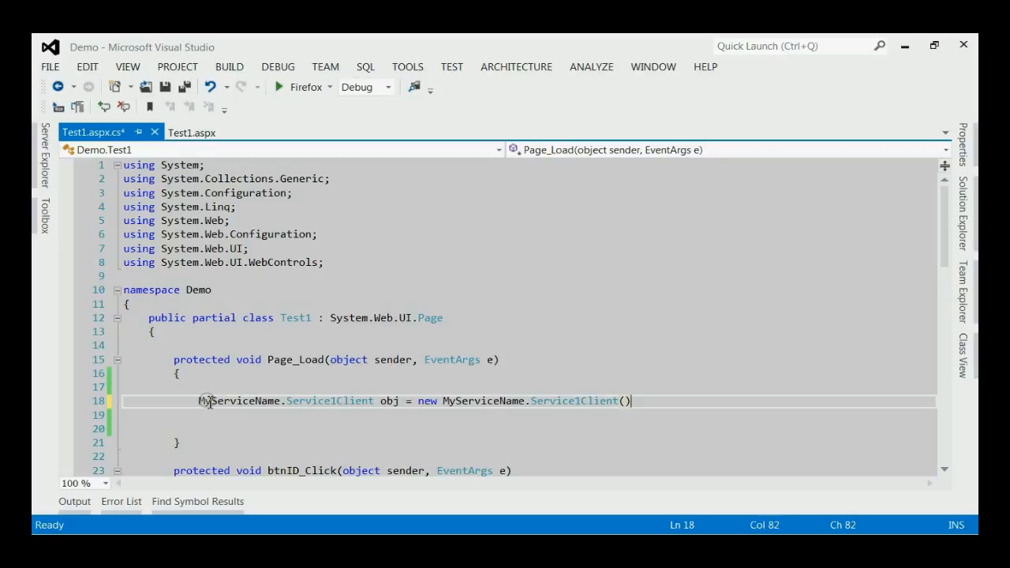
{"action": "key", "text": "enter"}
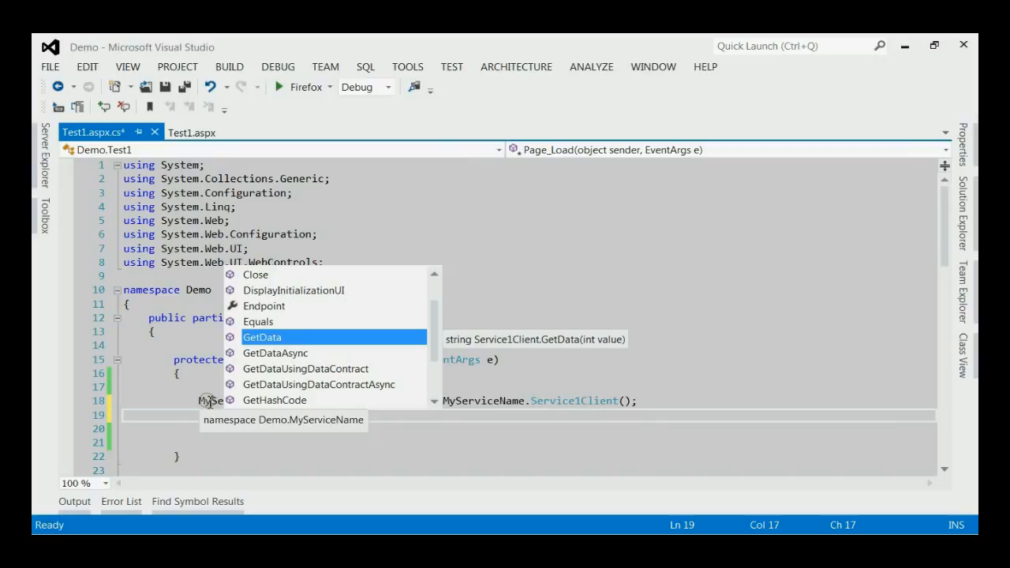
{"action": "left_click", "coordinate": [274, 353]}
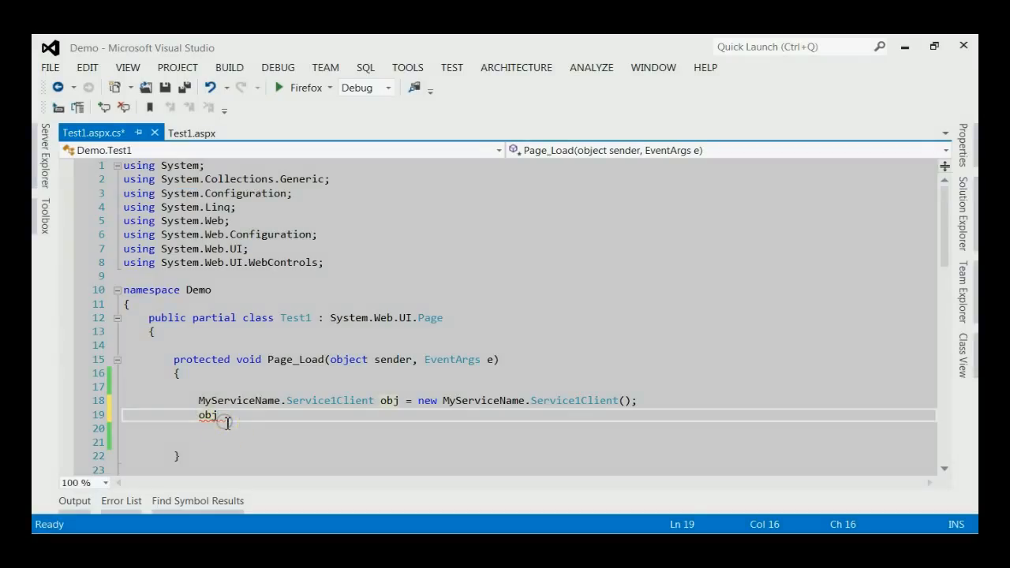
{"action": "type", "text": ".GetData"}
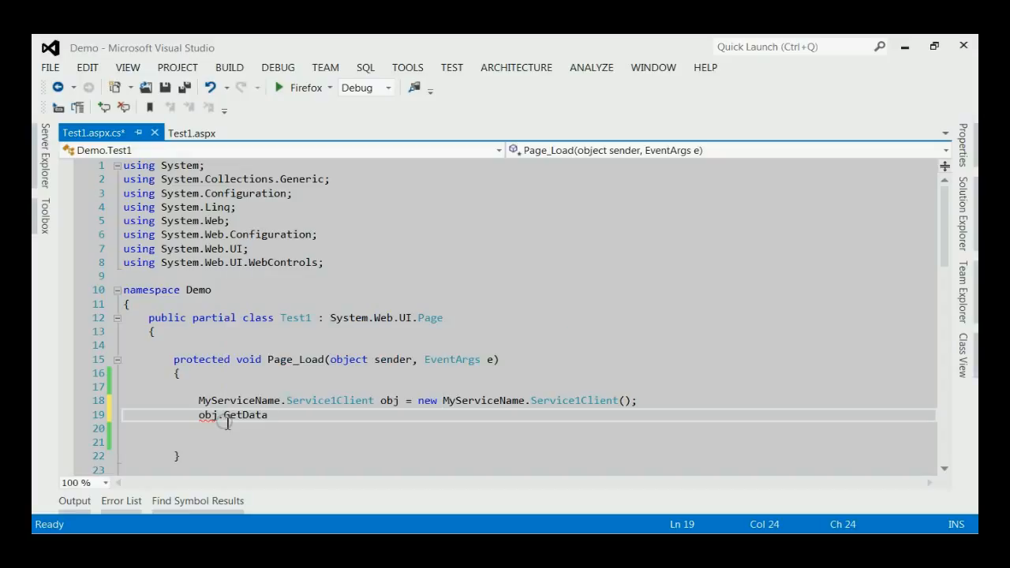
{"action": "type", "text": "()"}
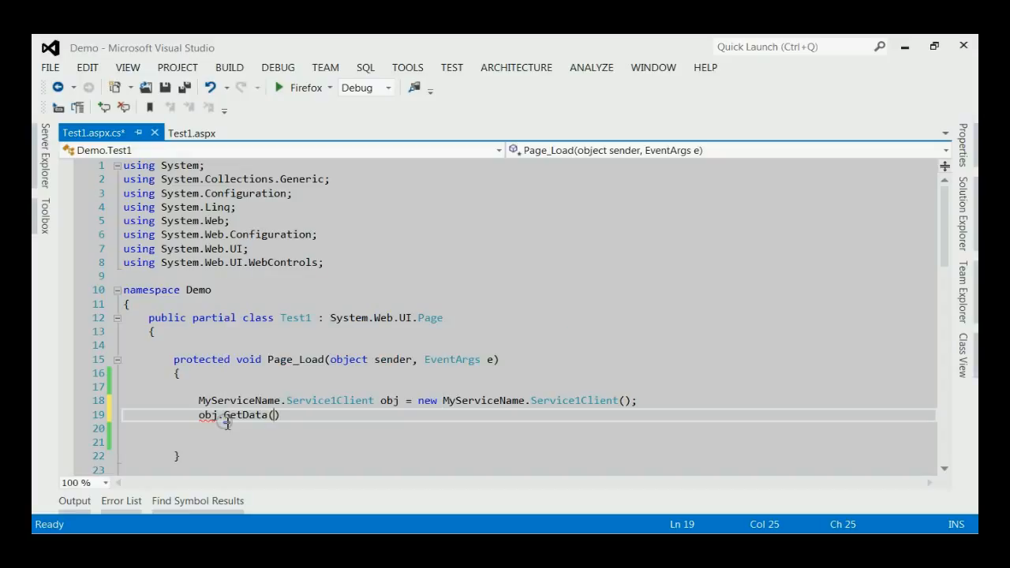
{"action": "type", "text": "1);"}
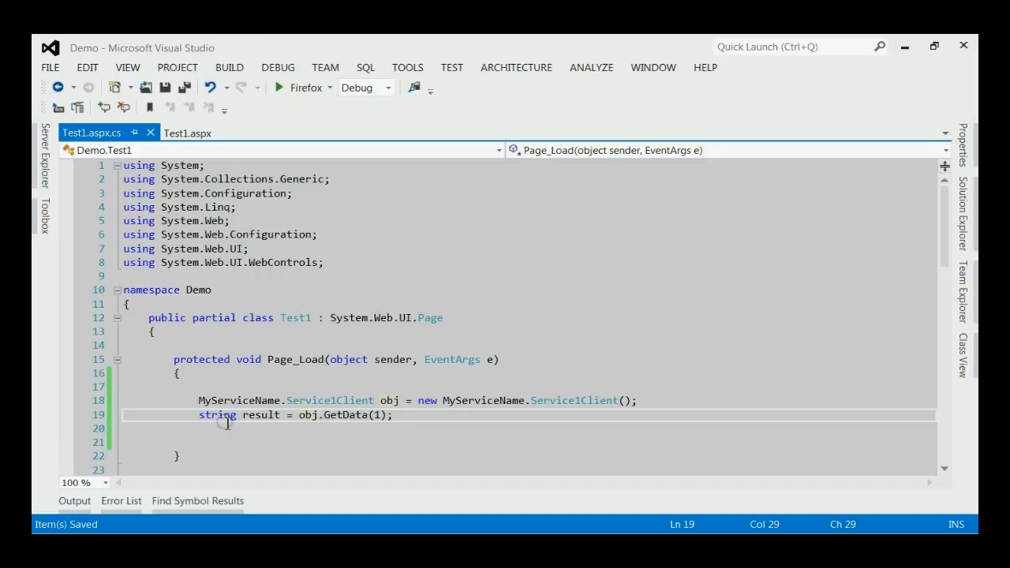
{"action": "mouse_move", "coordinate": [325, 416]}
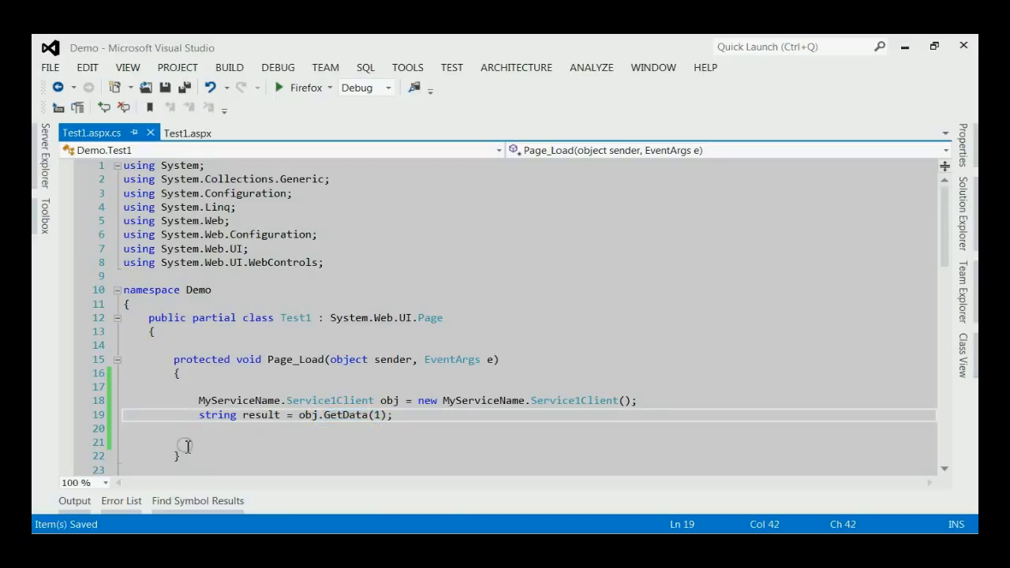
{"action": "mouse_move", "coordinate": [61, 373]}
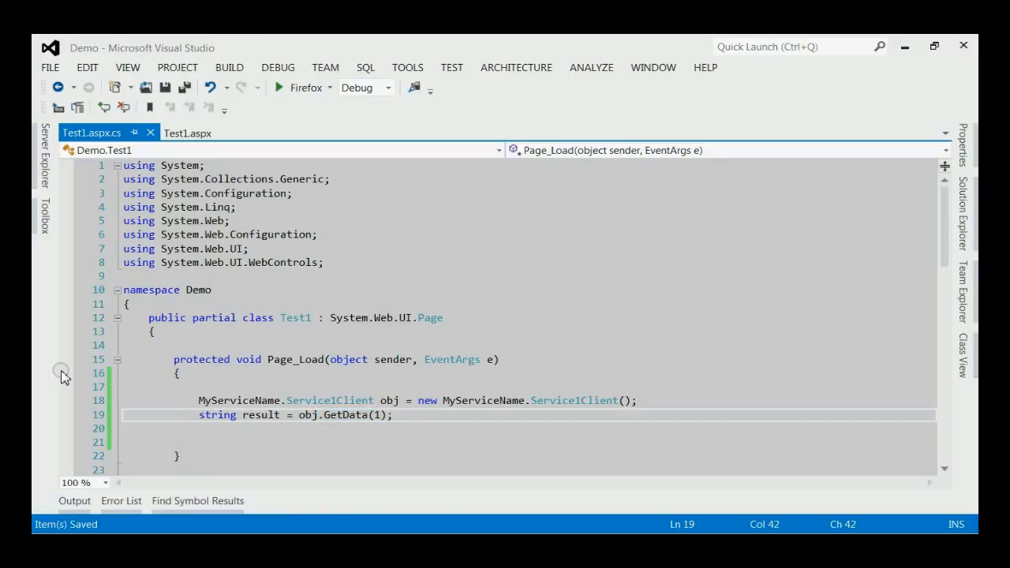
- Add a breakpoint at line 16 and debug the Demo site in Firefox
{"action": "left_click", "coordinate": [130, 379]}
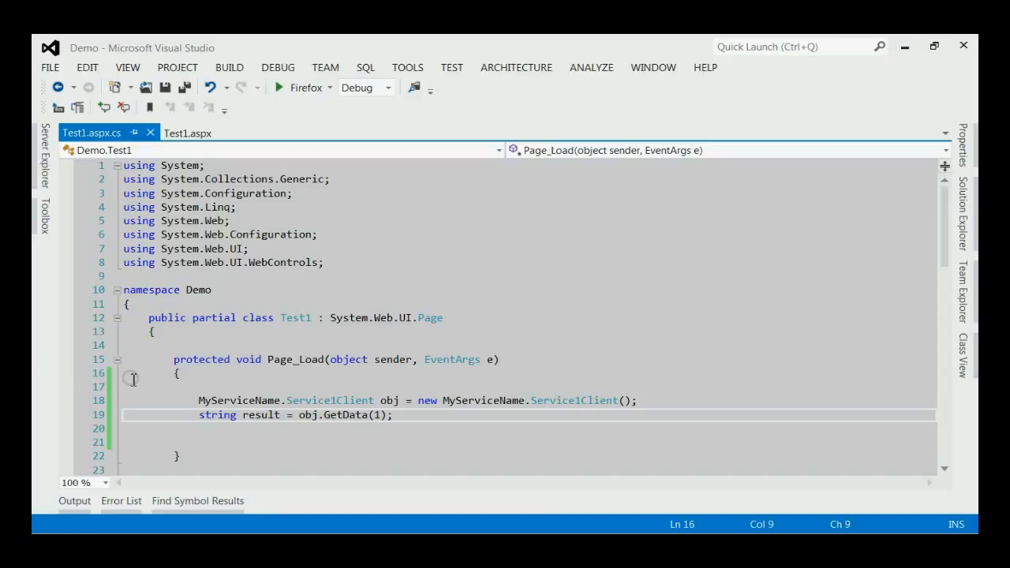
{"action": "left_click", "coordinate": [279, 87]}
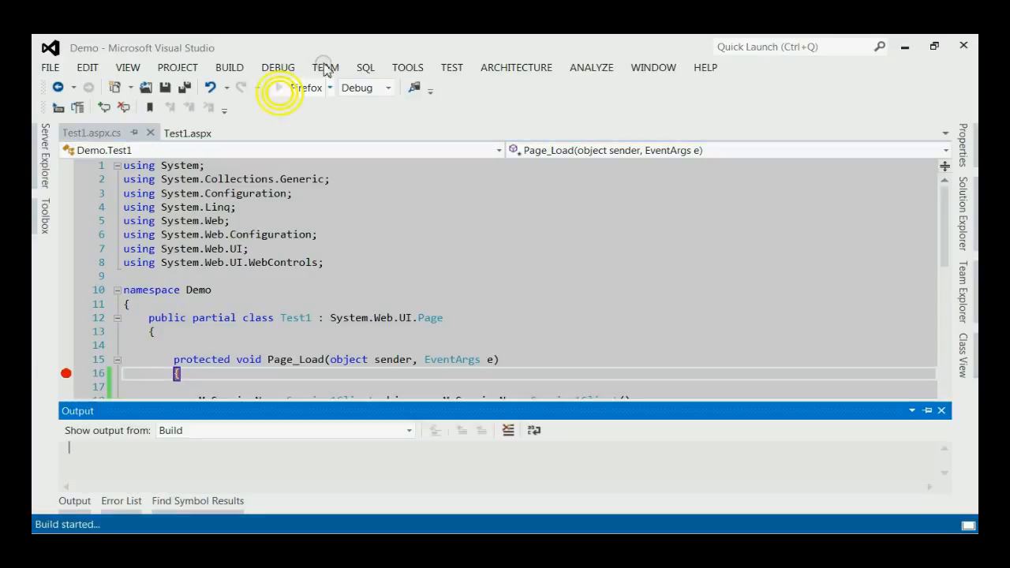
{"action": "left_click", "coordinate": [278, 87]}
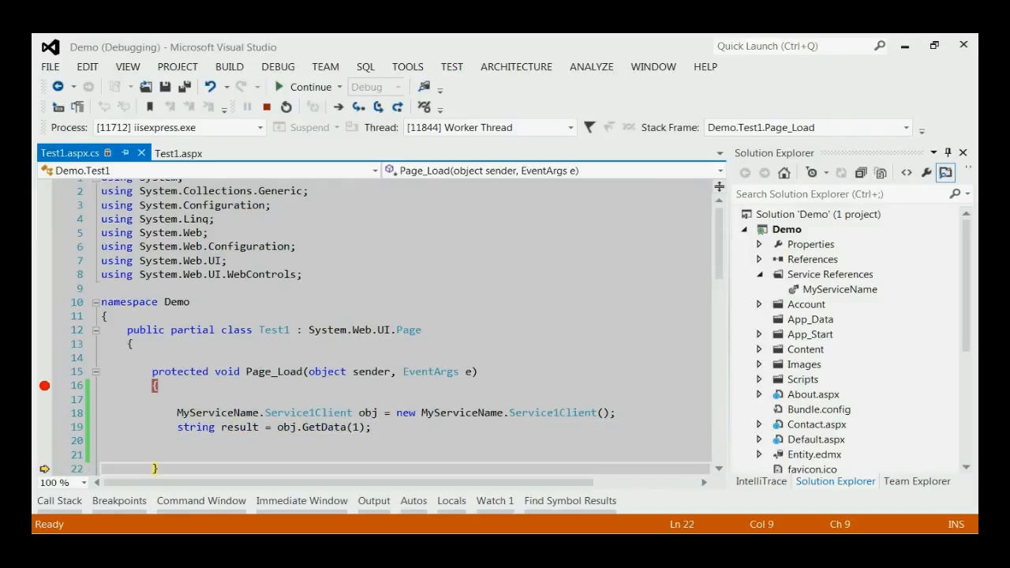
{"action": "mouse_move", "coordinate": [251, 427]}
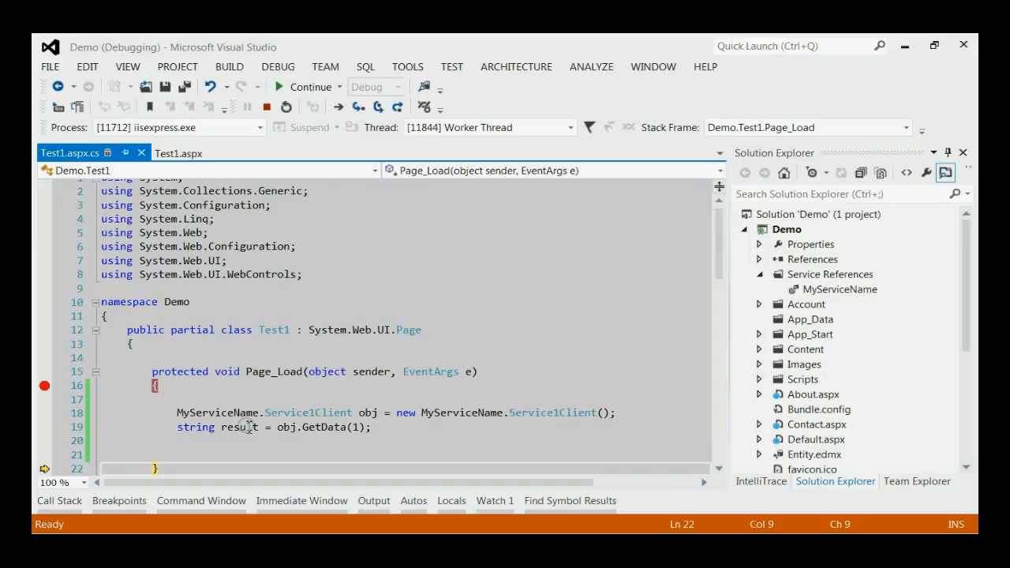
{"action": "mouse_move", "coordinate": [239, 427]}
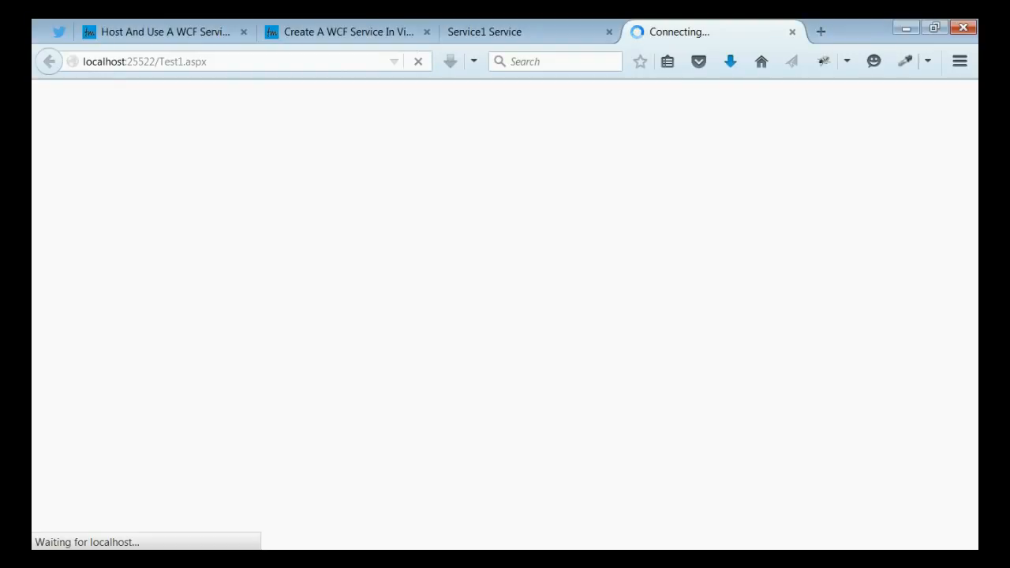
{"action": "left_click", "coordinate": [158, 32]}
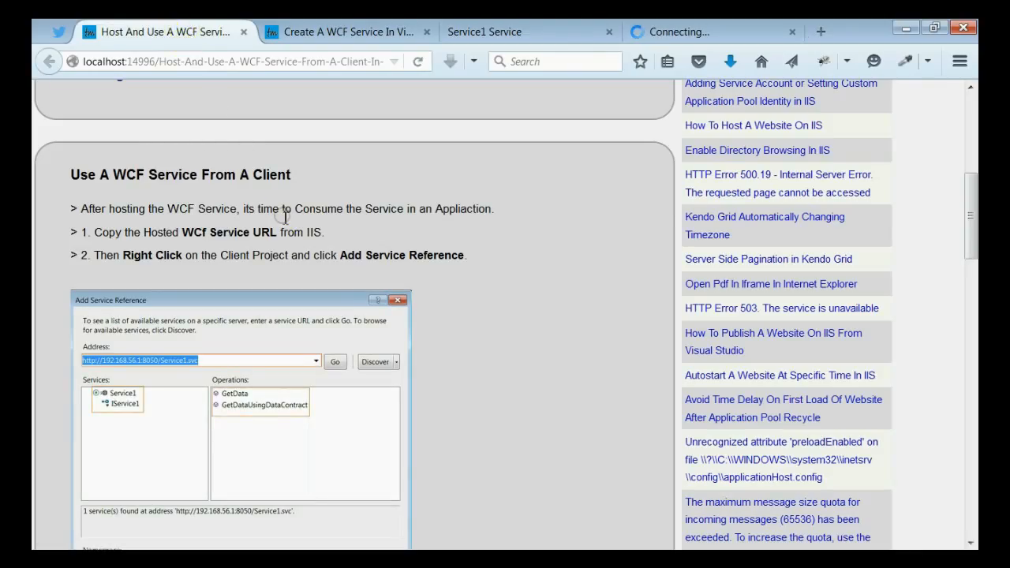